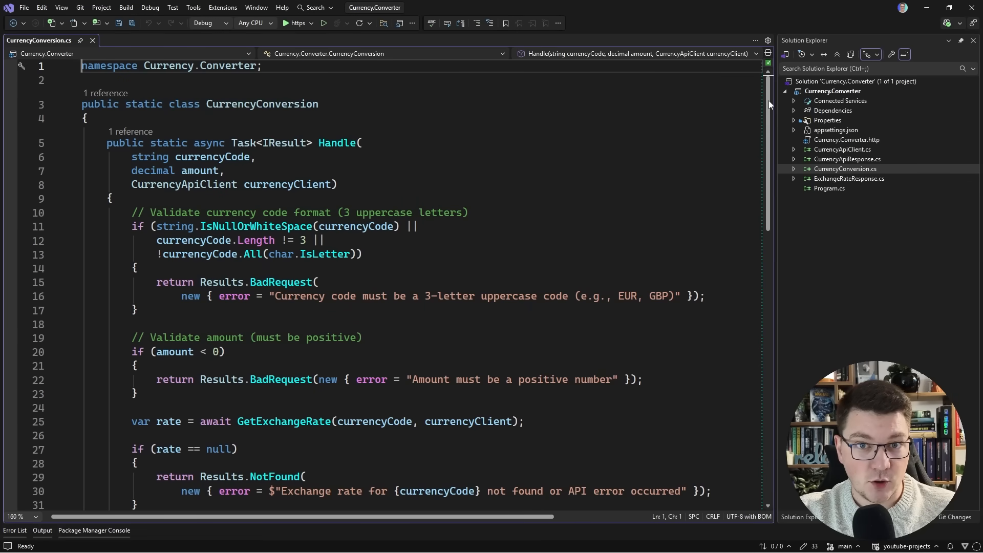
# Review GetExchangeRateAsync, highlighting currencyCode uses, the client type and the rate-fetch line.
pyautogui.doubleClick(261, 104)
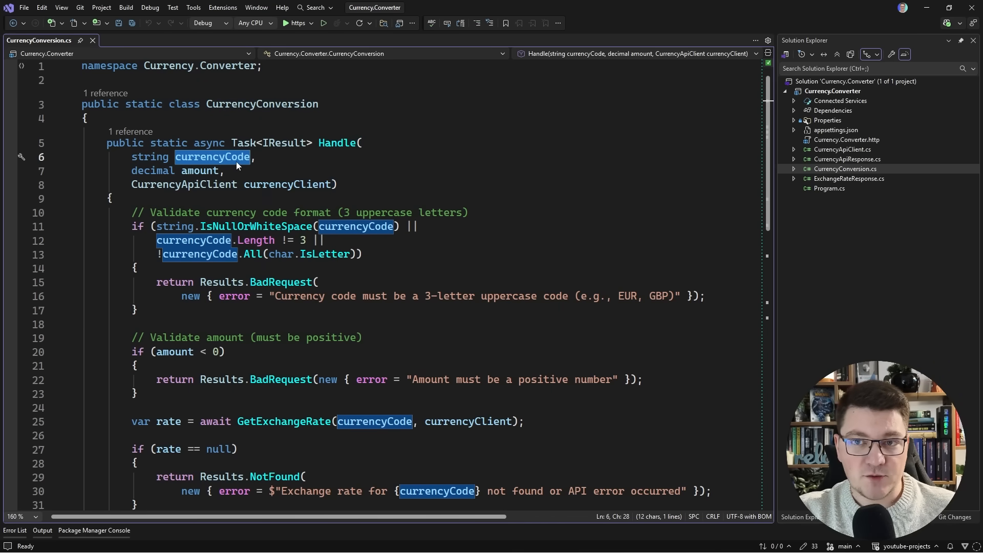
pyautogui.doubleClick(200, 171)
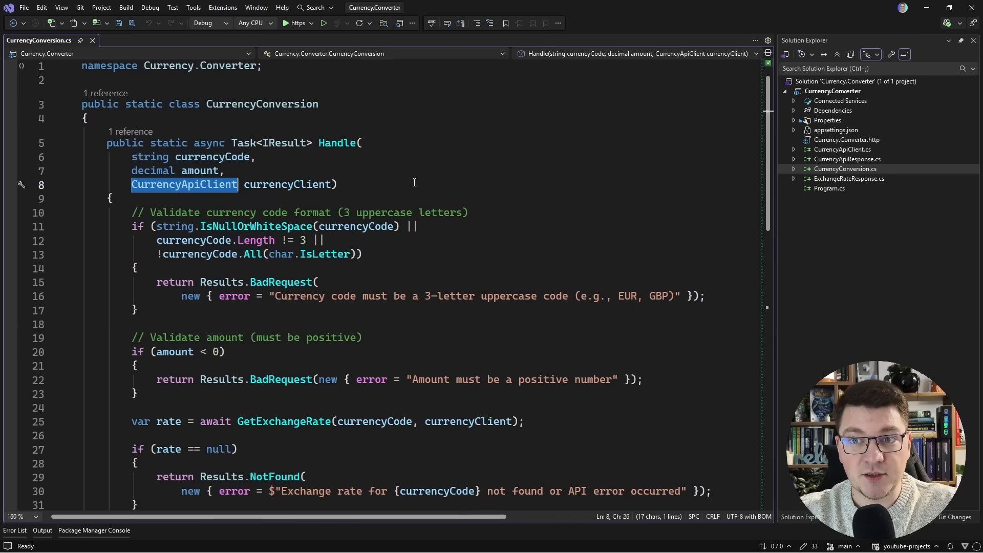
pyautogui.moveTo(131, 212); pyautogui.dragTo(143, 309)
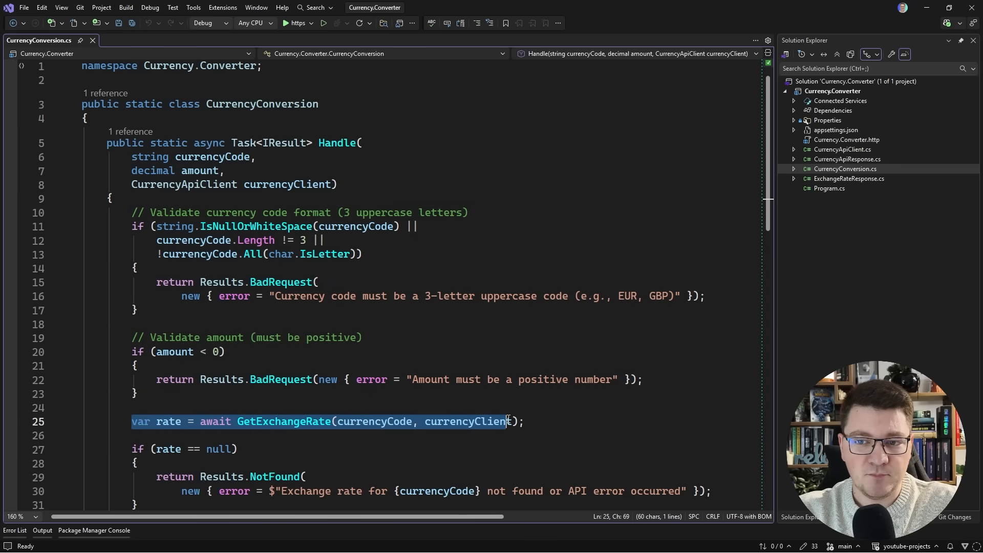
pyautogui.scroll(-3)
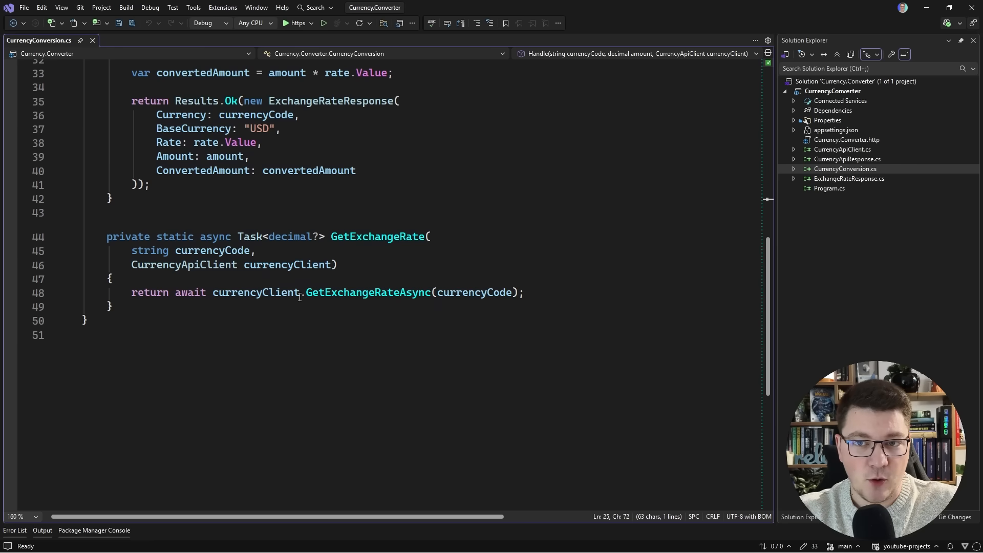
pyautogui.scroll(3)
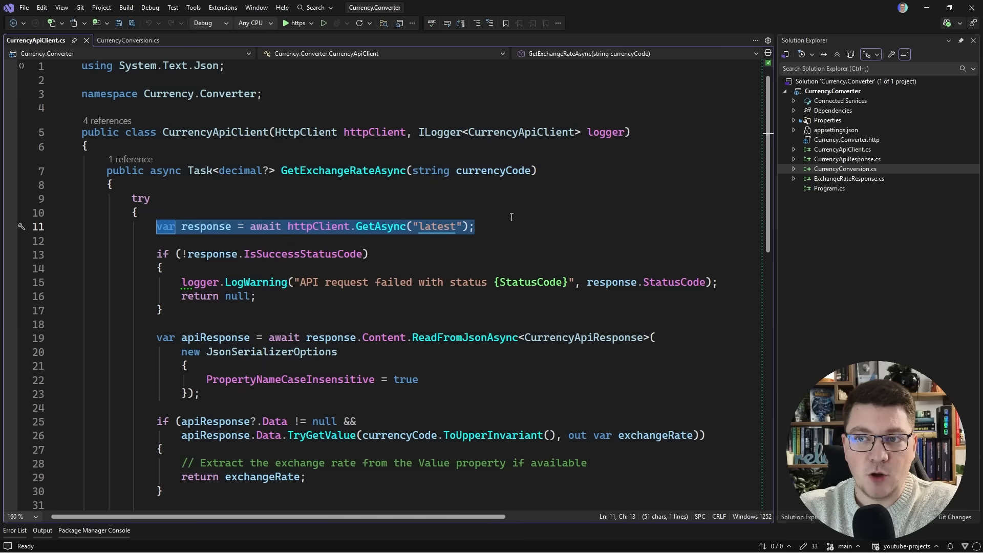
pyautogui.moveTo(436, 226)
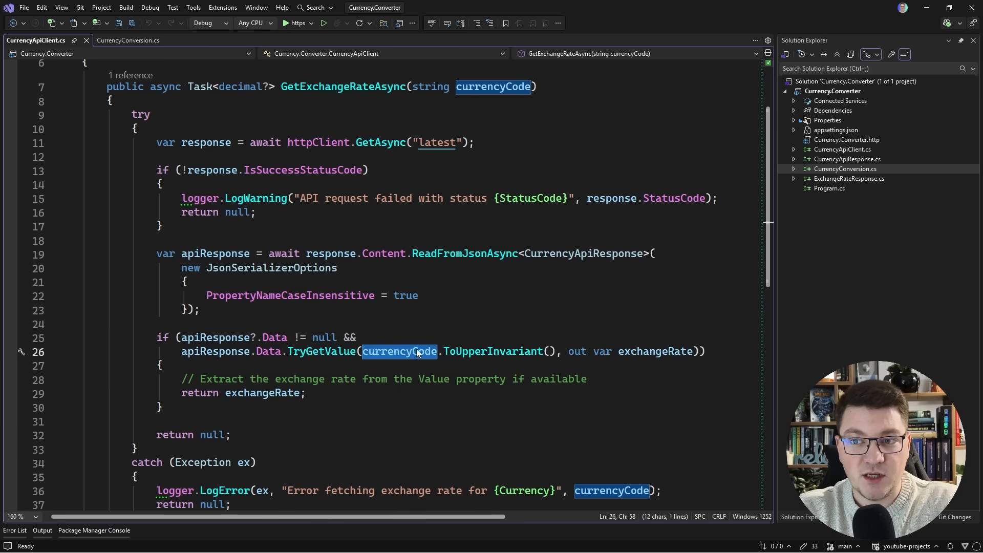
pyautogui.scroll(-3)
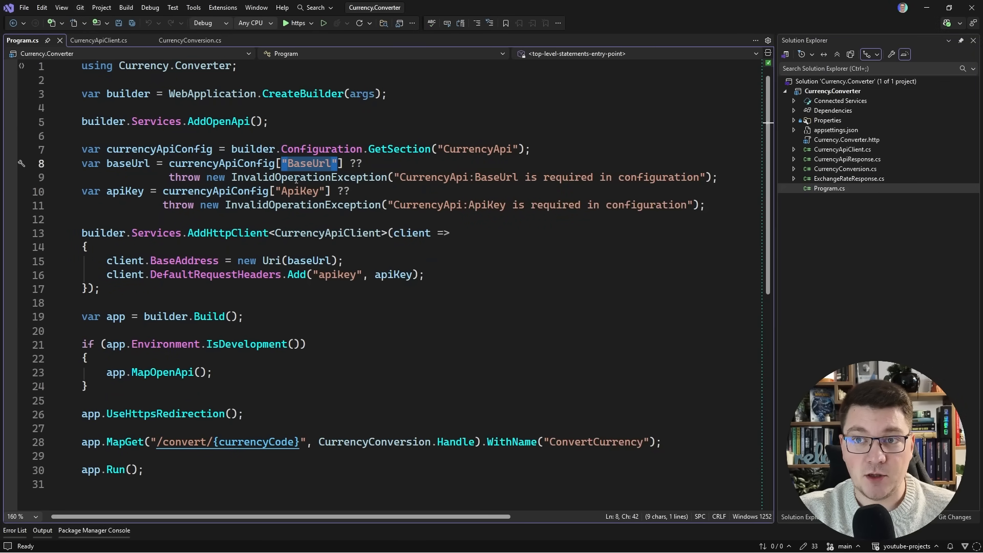
# Bring up Program.cs with the CurrencyApi BaseUrl, ApiKey and AddHttpClient registration.
pyautogui.click(300, 192)
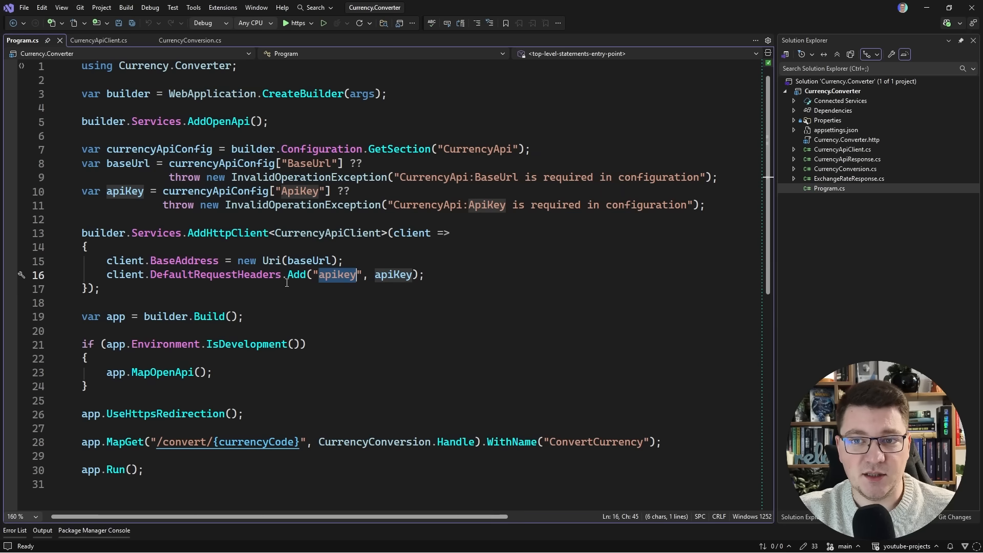
pyautogui.moveTo(219, 274)
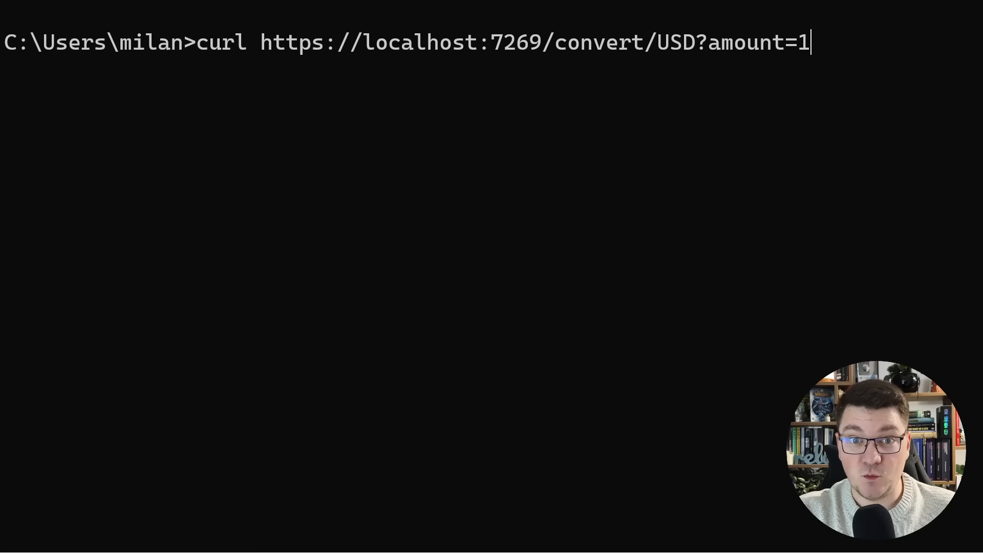
pyautogui.press('Enter')
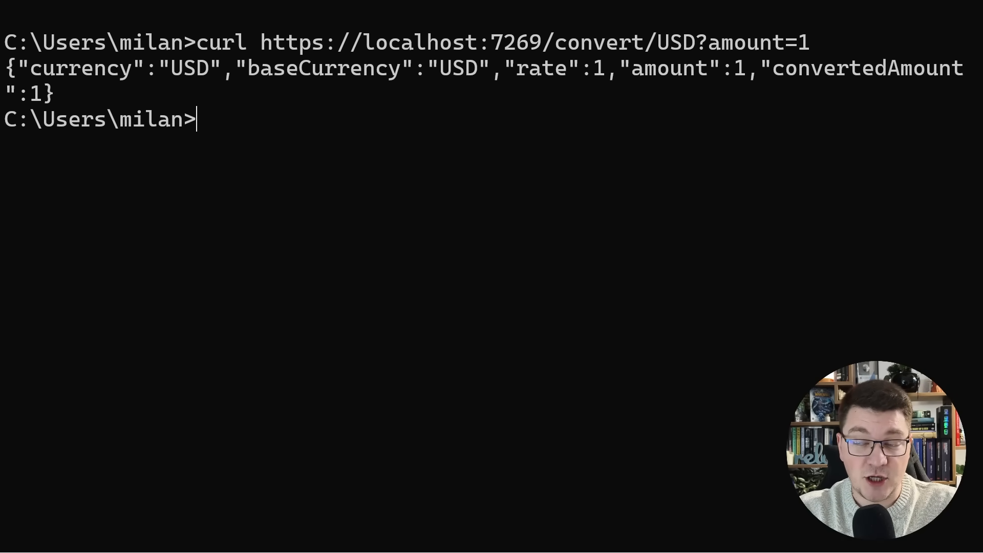
pyautogui.write('curl https://localhost:7269/convert/USD?amount=1')
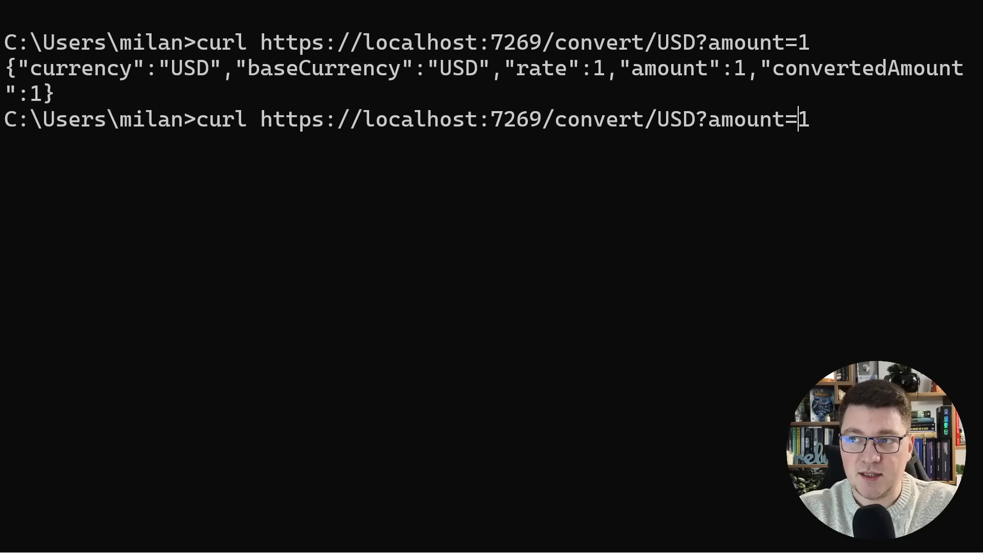
pyautogui.write('EUR')
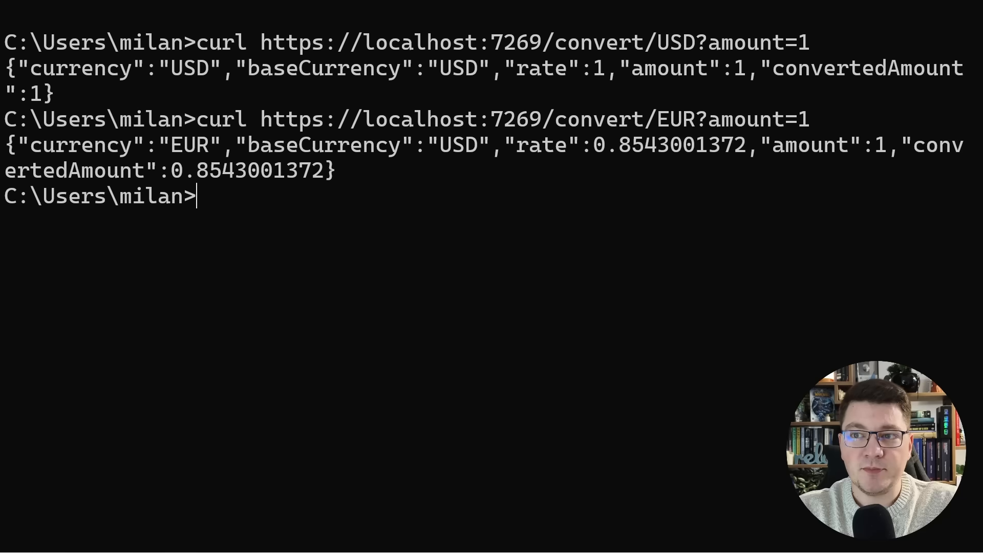
pyautogui.write('curl https://localhost:7269/convert/EUR?amount=1')
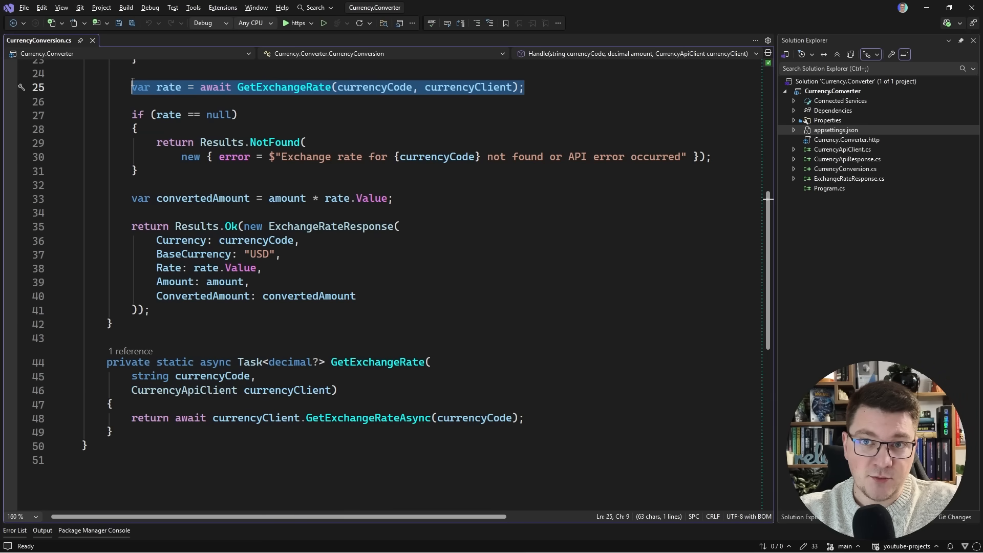
pyautogui.moveTo(284, 94)
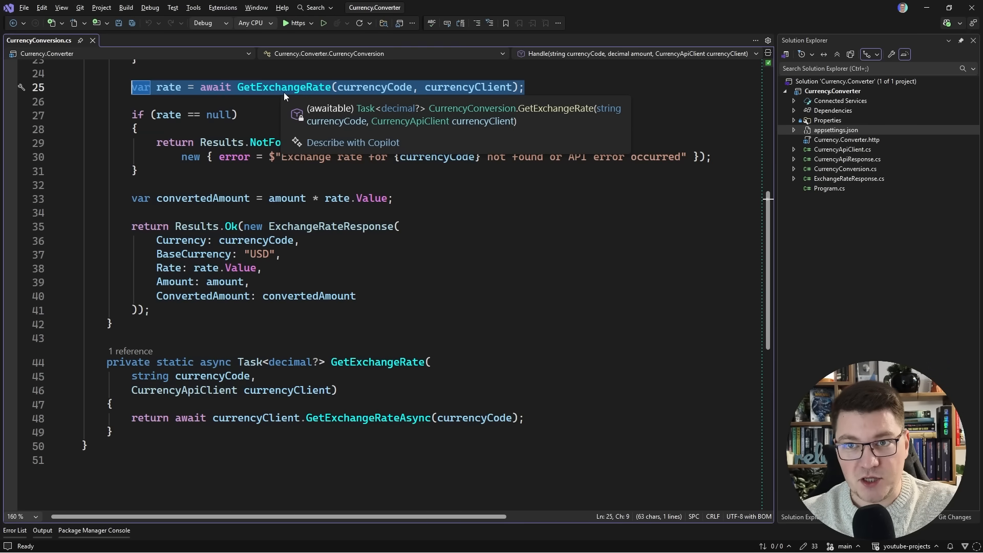
pyautogui.moveTo(281, 47)
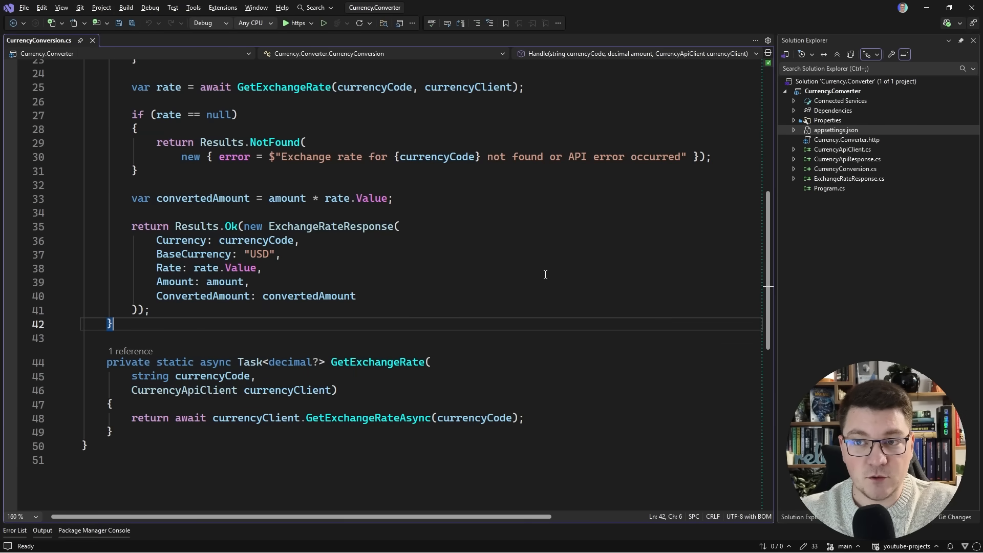
# Scroll down to the private GetExchangeRate helper returning GetExchangeRateAsync.
pyautogui.scroll(-3)
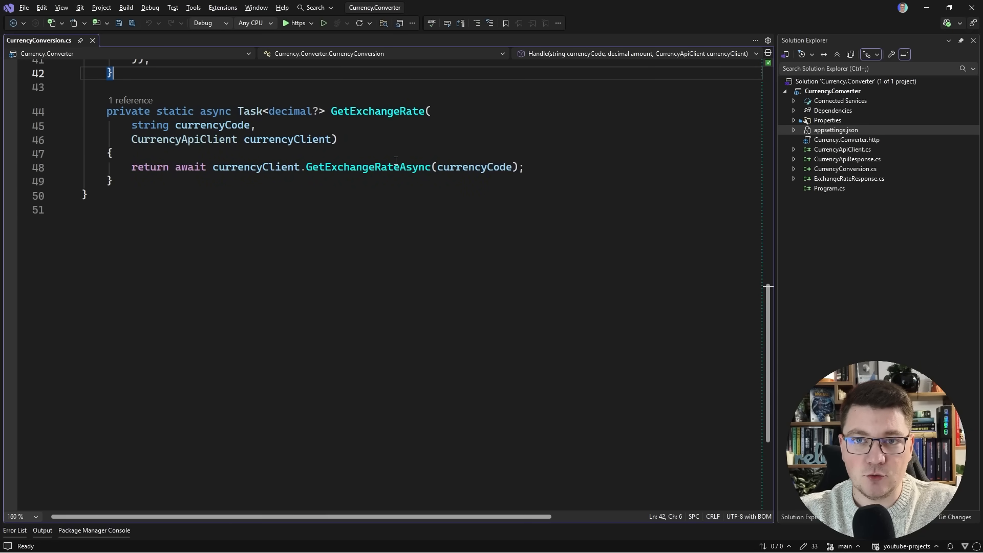
# Declare a private static readonly ConcurrentDictionary<string, decimal> Cache field above the helper.
pyautogui.press('enter')
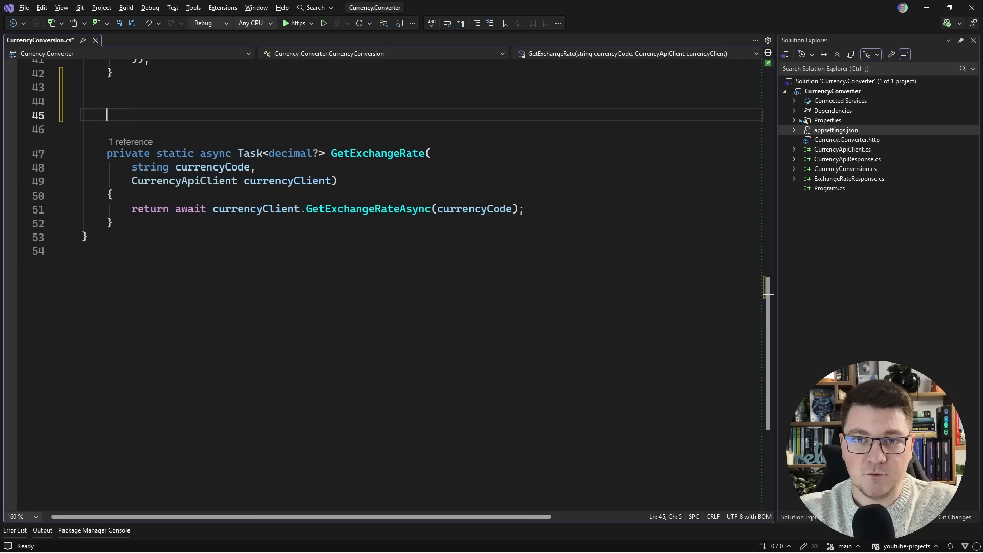
pyautogui.write('pri')
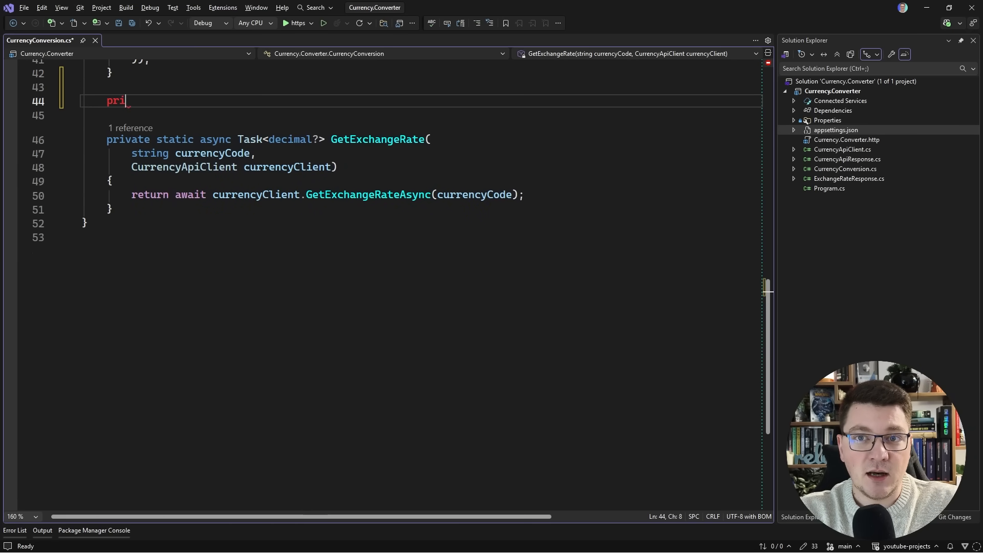
pyautogui.write('vate static readonly')
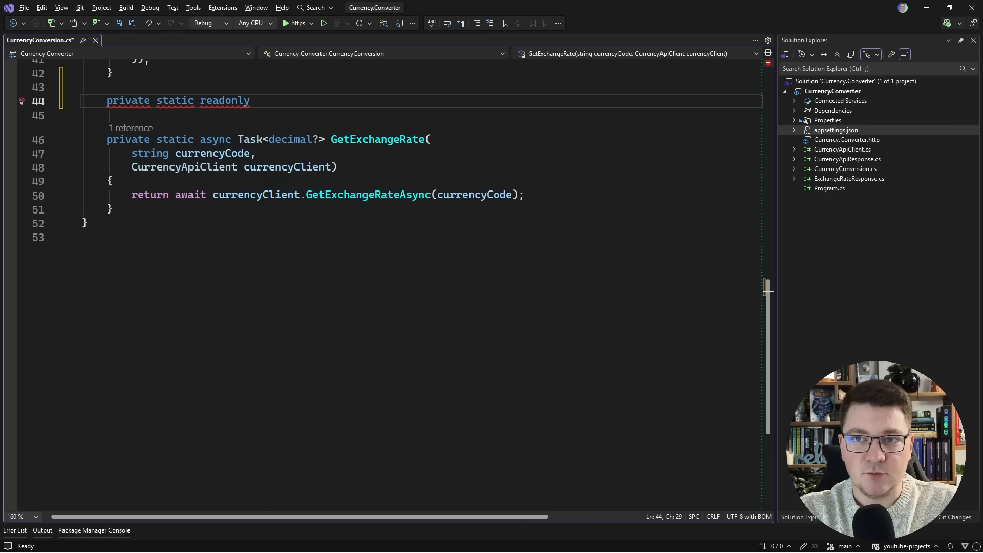
pyautogui.write('Dictionary<>')
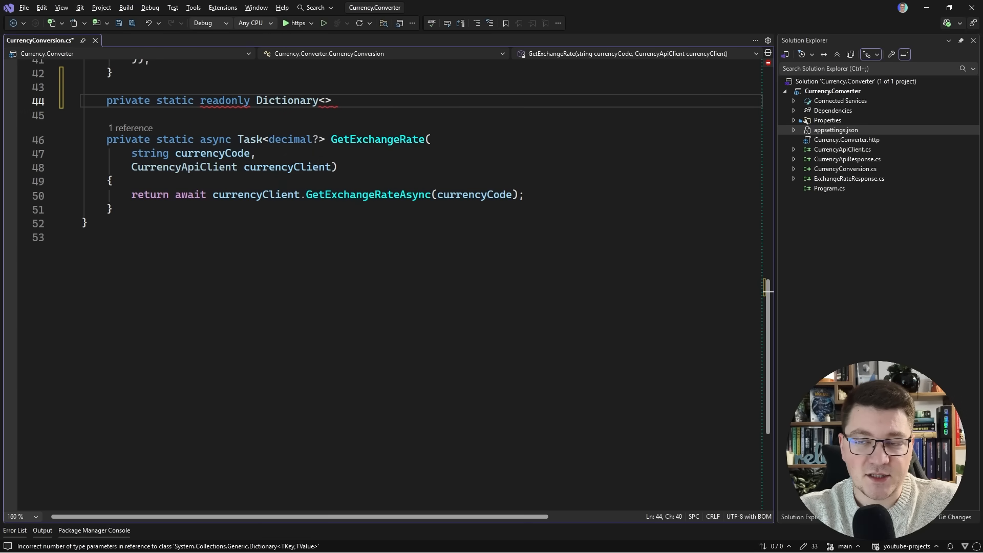
pyautogui.write('Concd')
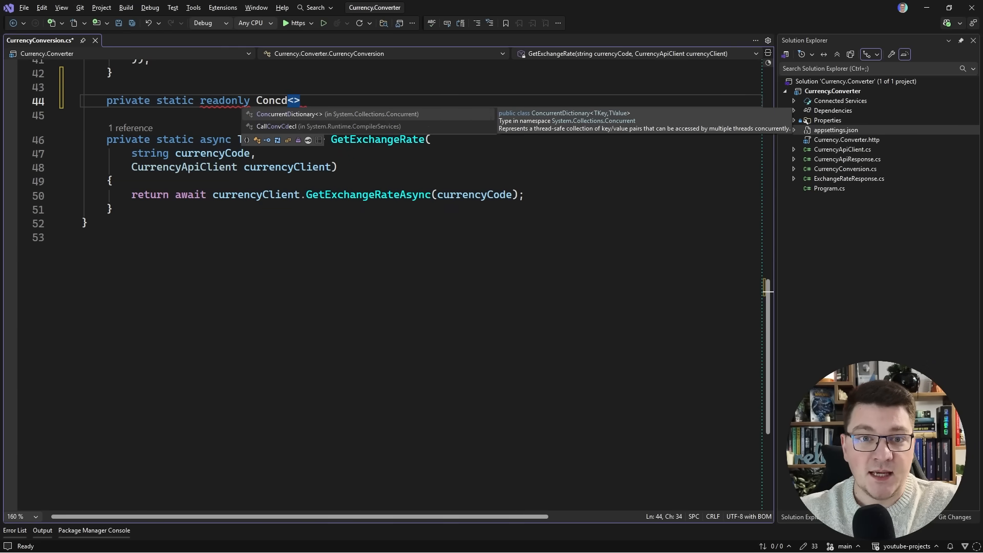
pyautogui.press('Tab')
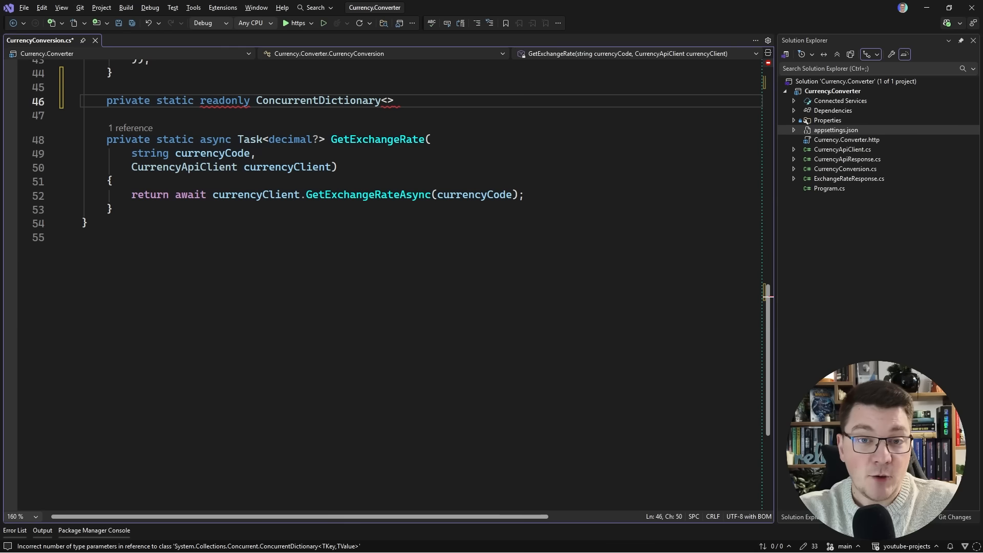
pyautogui.write('string')
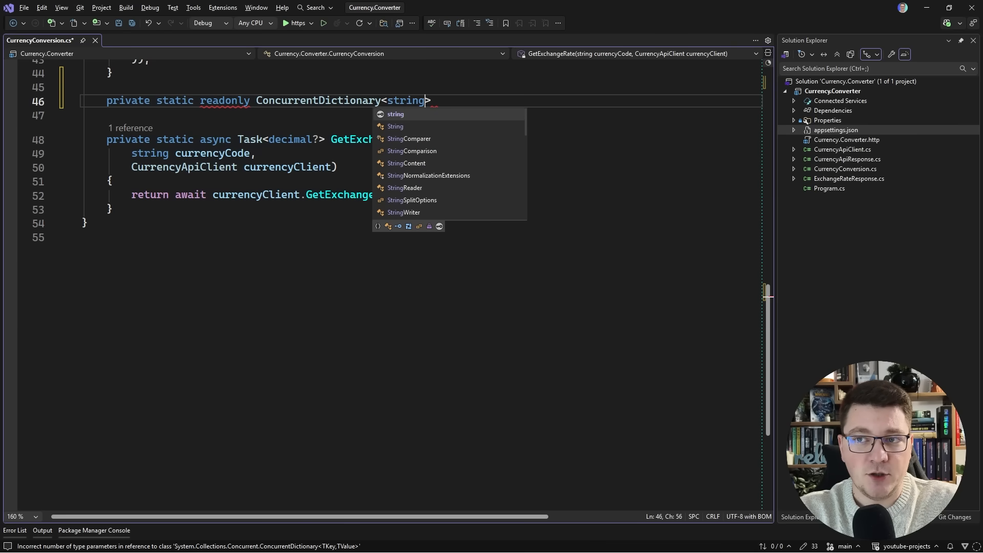
pyautogui.write(', decimal')
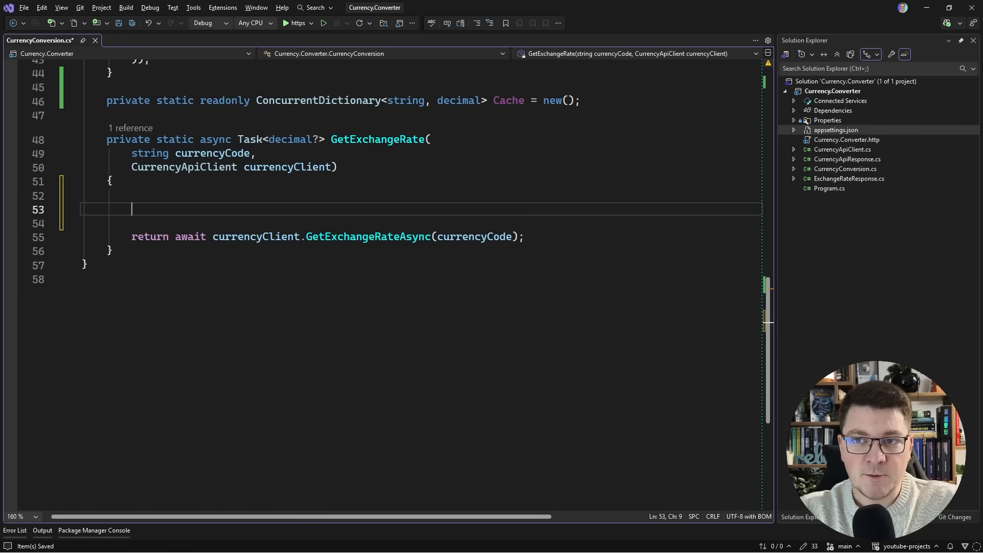
# Start GetExchangeRate with if (Cache.TryGetValue(currencyCode, out var ...)).
pyautogui.press('Backspace')
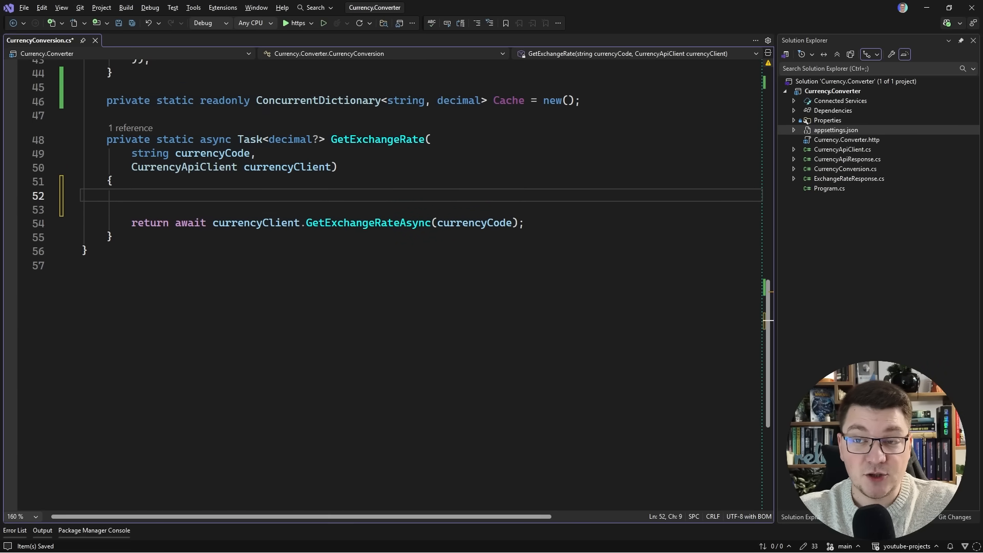
pyautogui.write('if (Cache.')
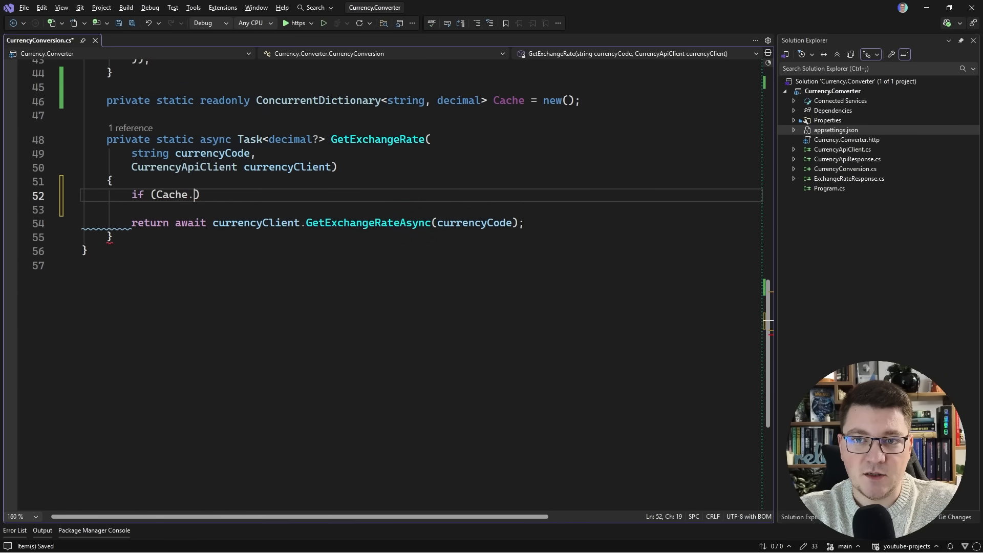
pyautogui.write('TryGetValue(')
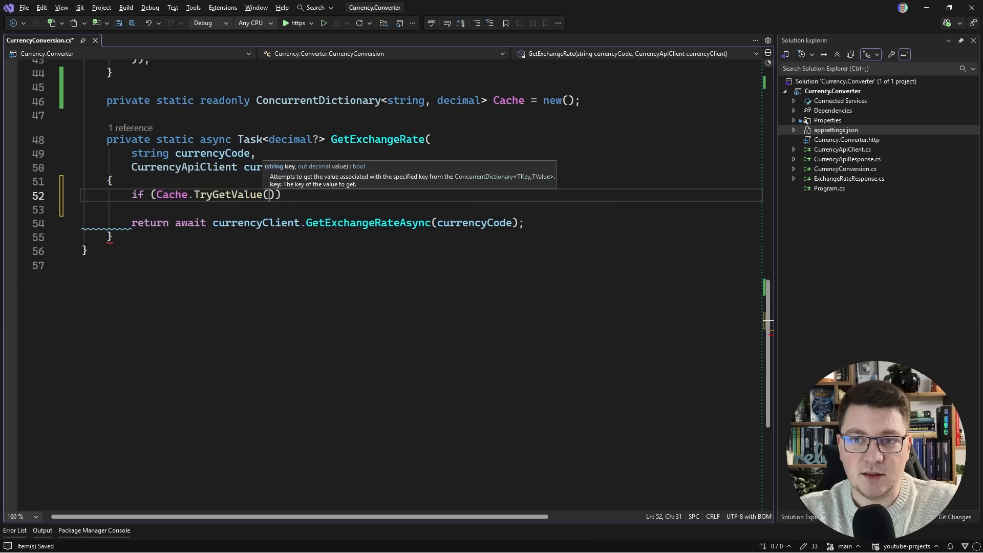
pyautogui.write('currencyCode')
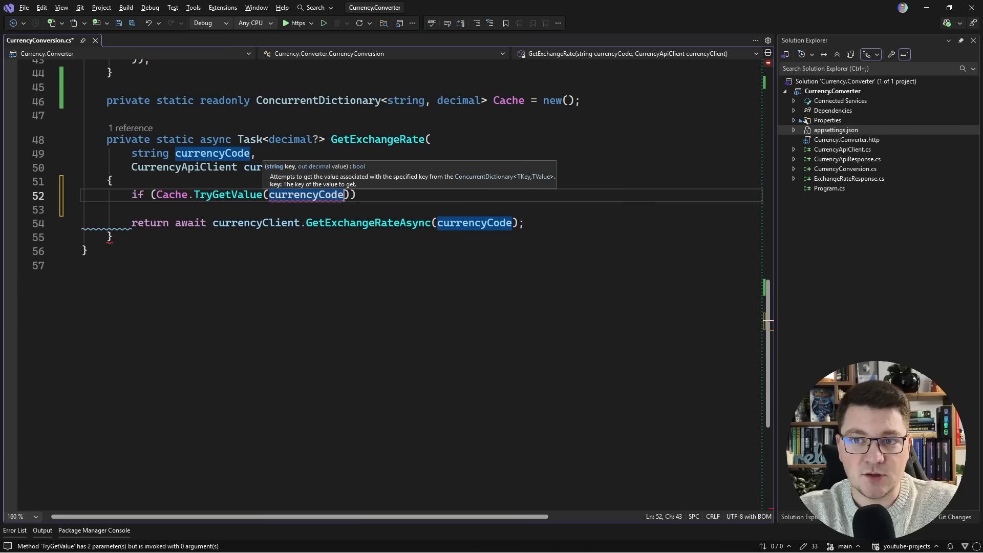
pyautogui.write(', out decimal')
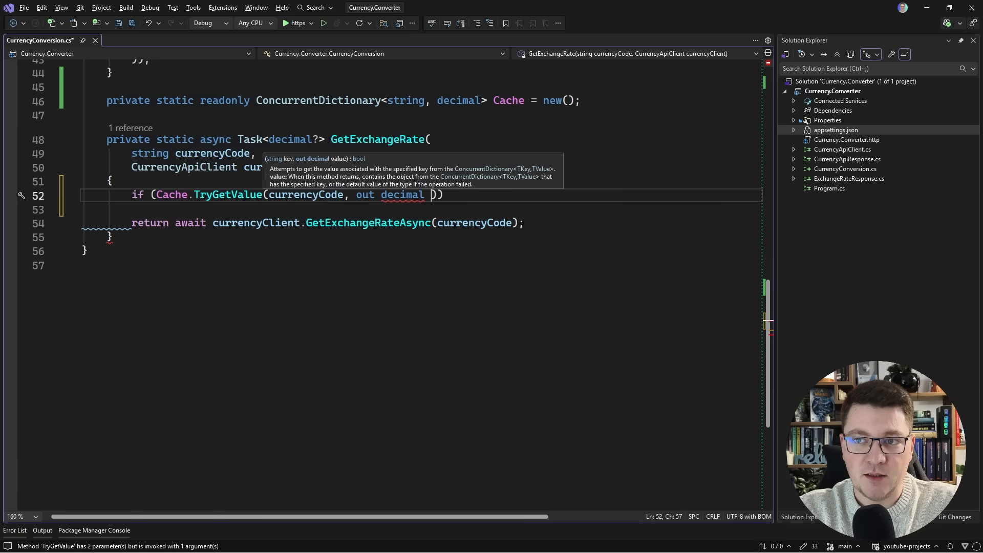
pyautogui.write('var')
pyautogui.write('return')
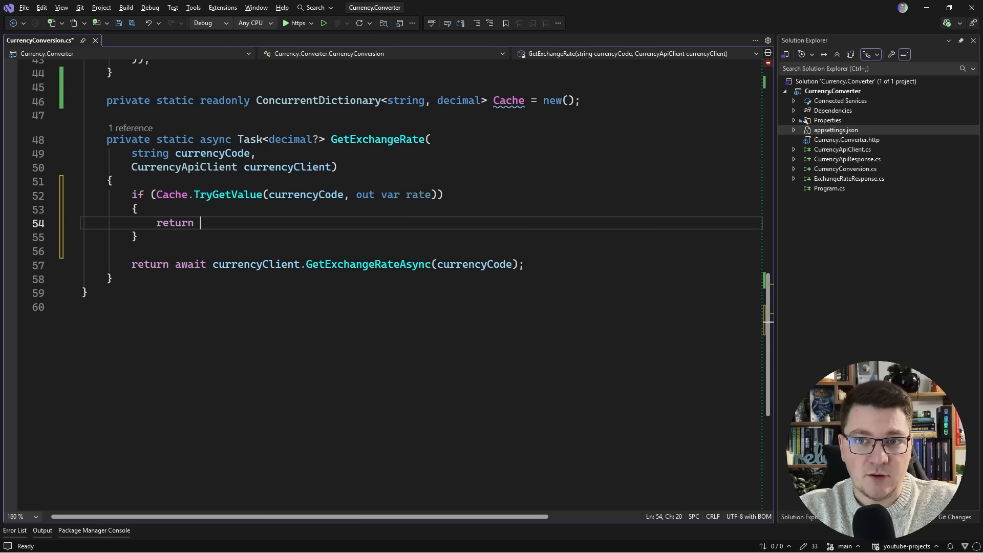
# Return the cached rate, then store currentRate.Value via Cache.AddOrUpdate before returning it.
pyautogui.write('rate;')
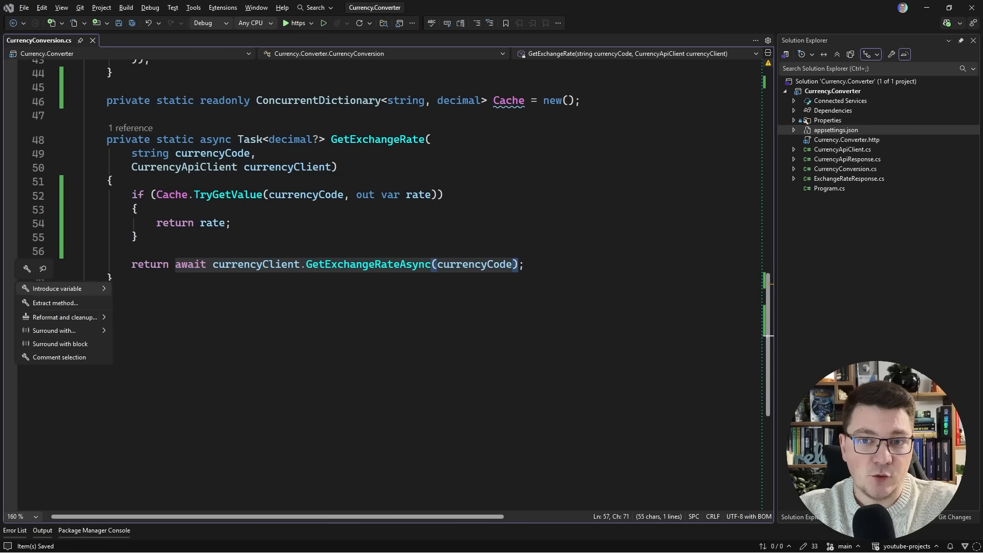
pyautogui.click(57, 289)
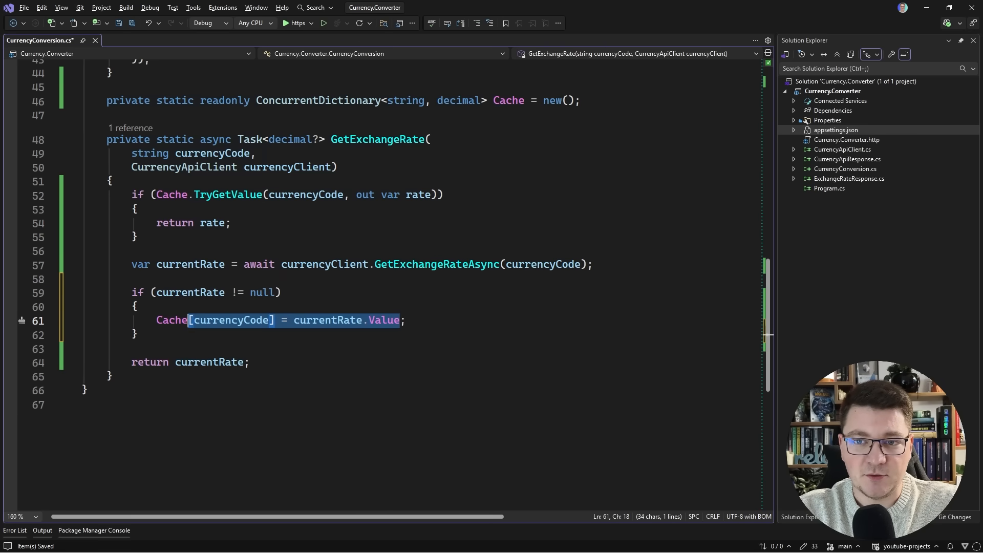
pyautogui.write('Cache.AddOrUpdate(currencyCode, +);')
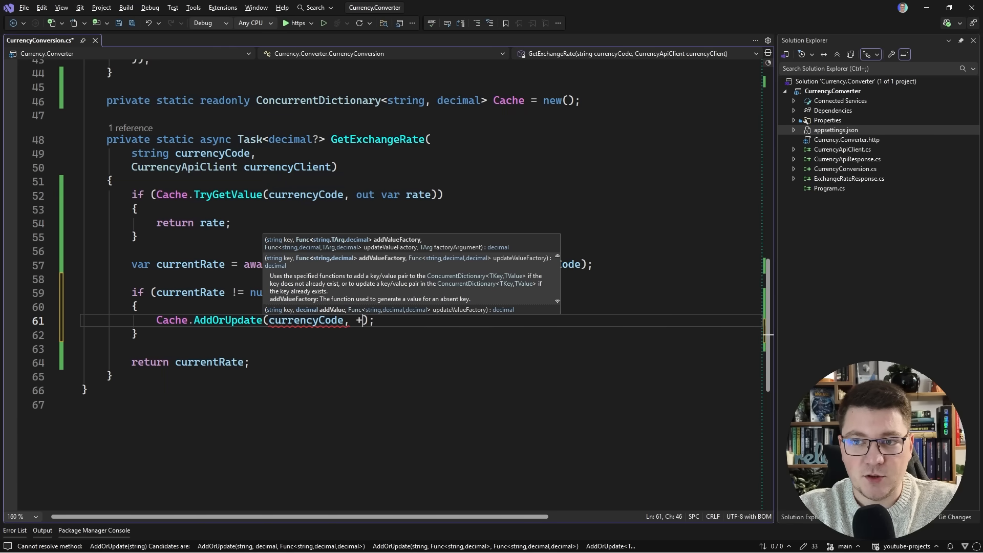
pyautogui.write('_ =>')
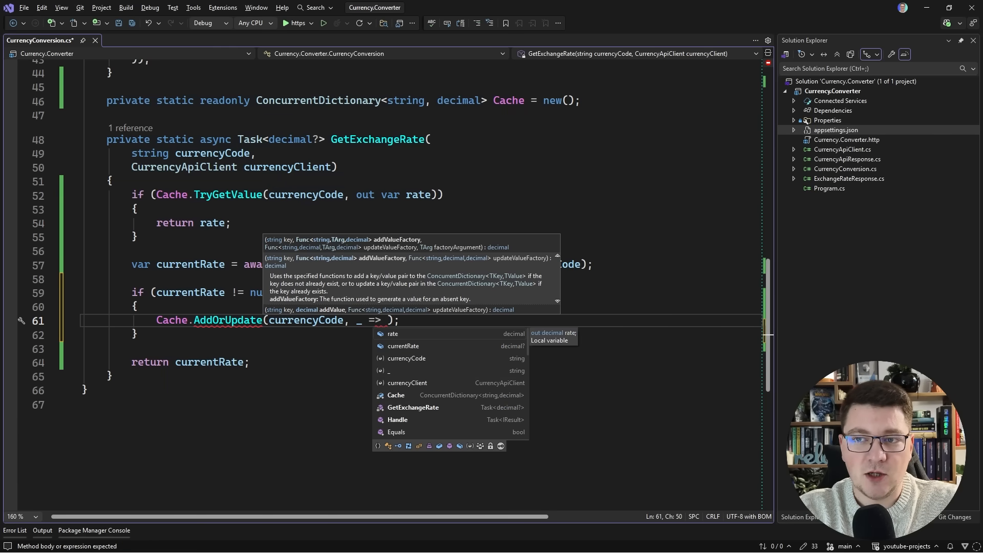
pyautogui.write('currentRate., (_, _) => currentRate')
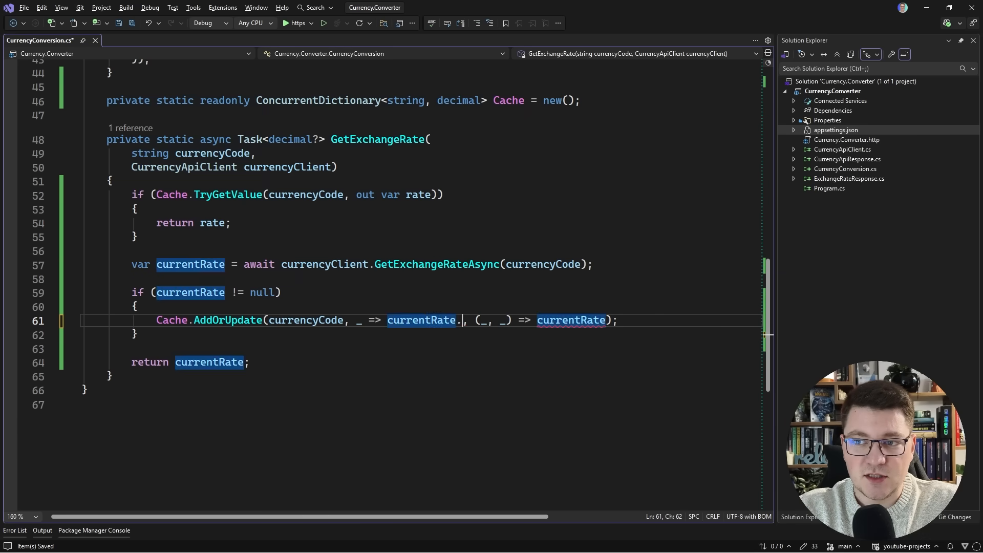
pyautogui.write('Value')
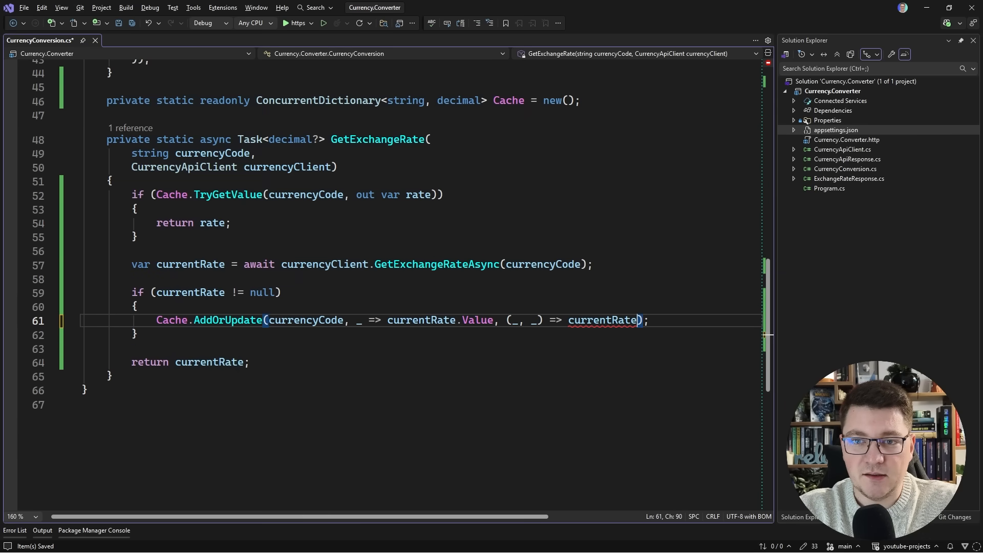
pyautogui.write('.Value')
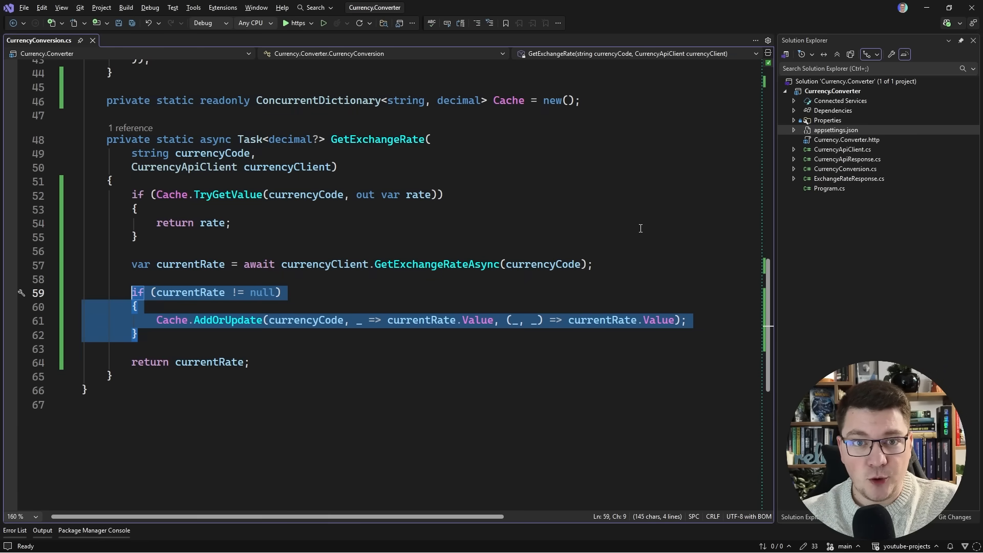
# Add record CacheEntry(decimal Rate, DateTime CreatedAtUtc) and make Cache store CacheEntry values.
pyautogui.write('re')
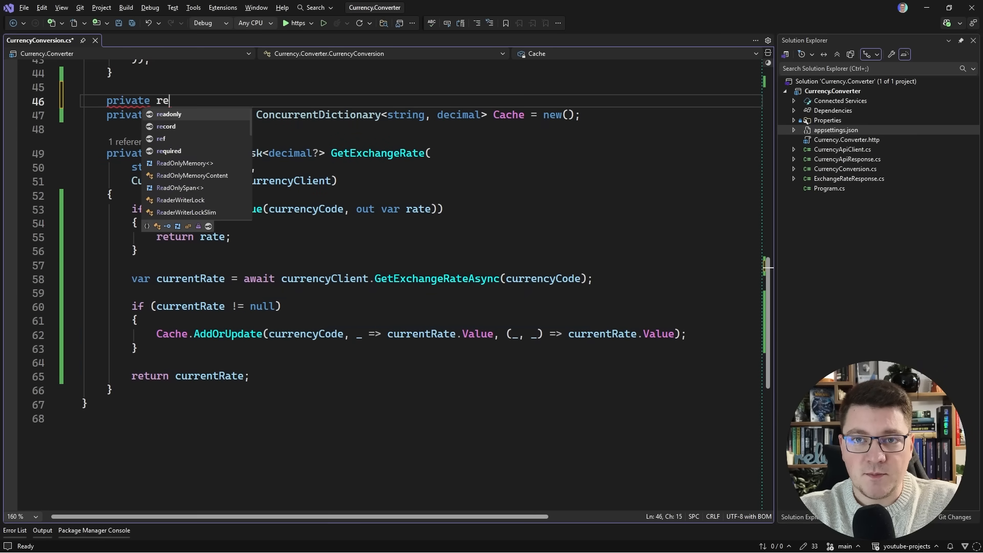
pyautogui.write('cord CacheEntry(string')
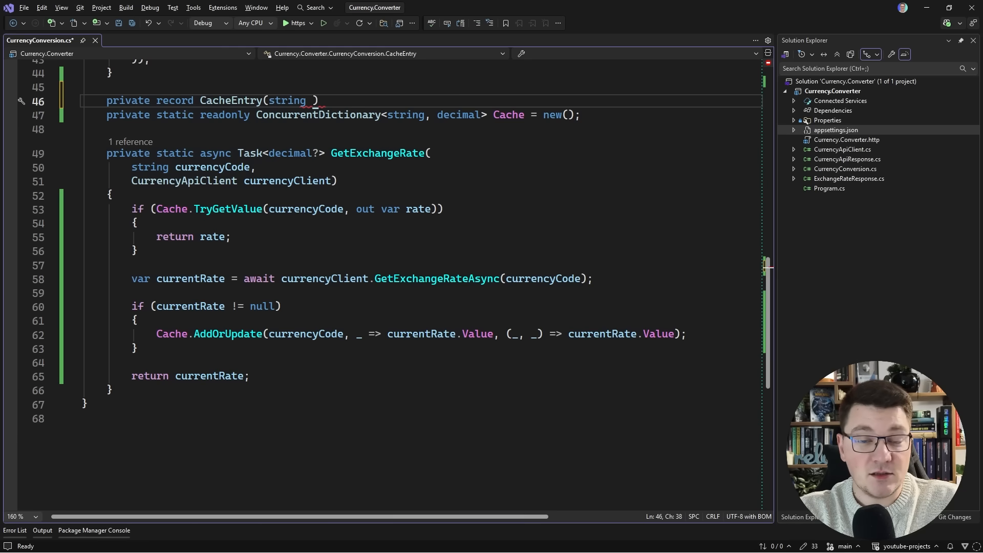
pyautogui.write('decimal Rate, DateTime')
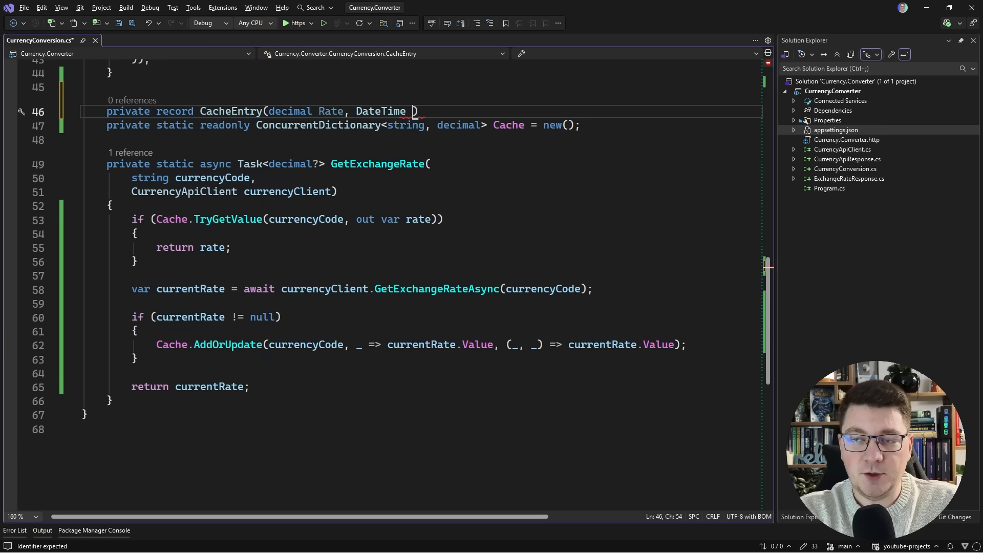
pyautogui.write('CreatedAtUtc')
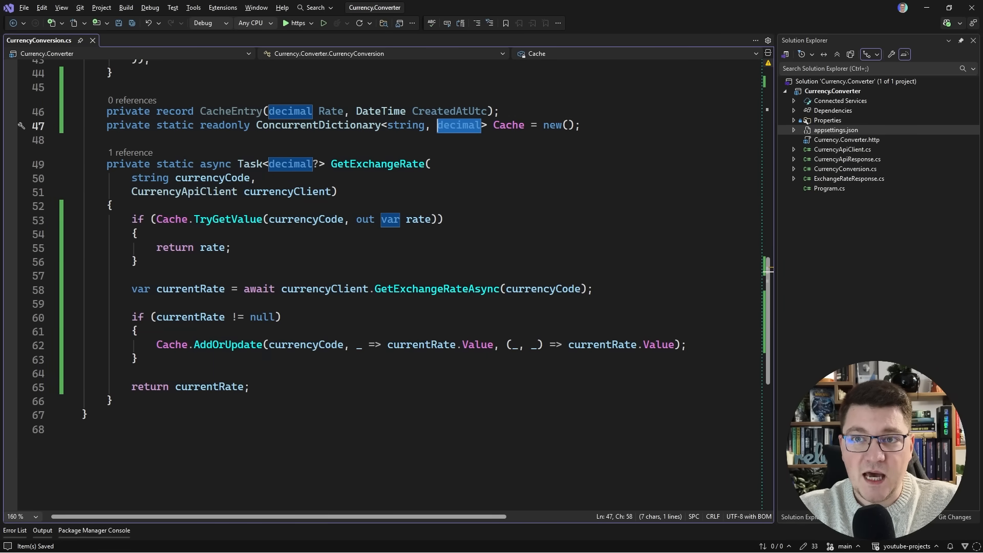
pyautogui.write('CacheEntry')
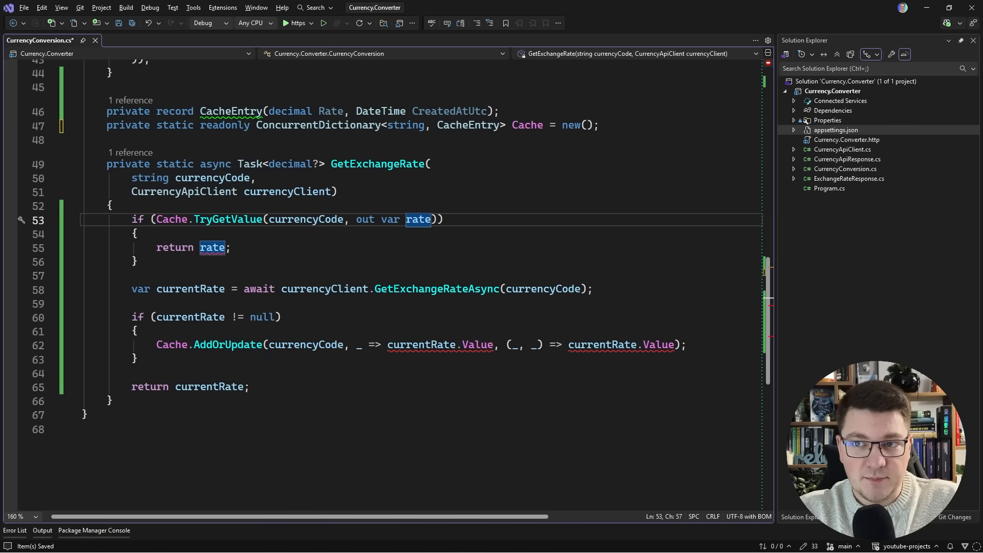
# Return entry.Rate on a hit, save, and append && (DateTime.UtcNow - entry.CreatedAtUtc) to the check.
pyautogui.write('eb')
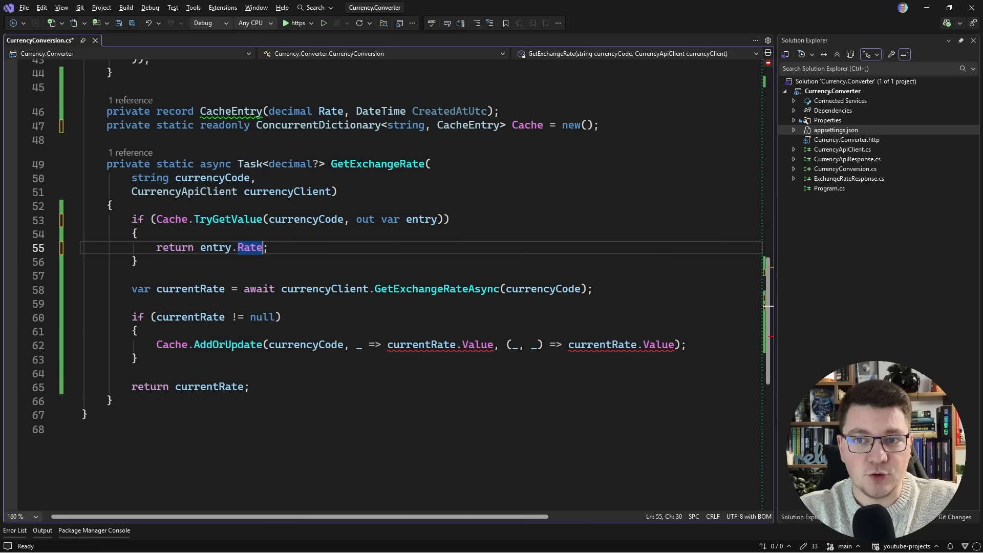
pyautogui.press('ctrl+s')
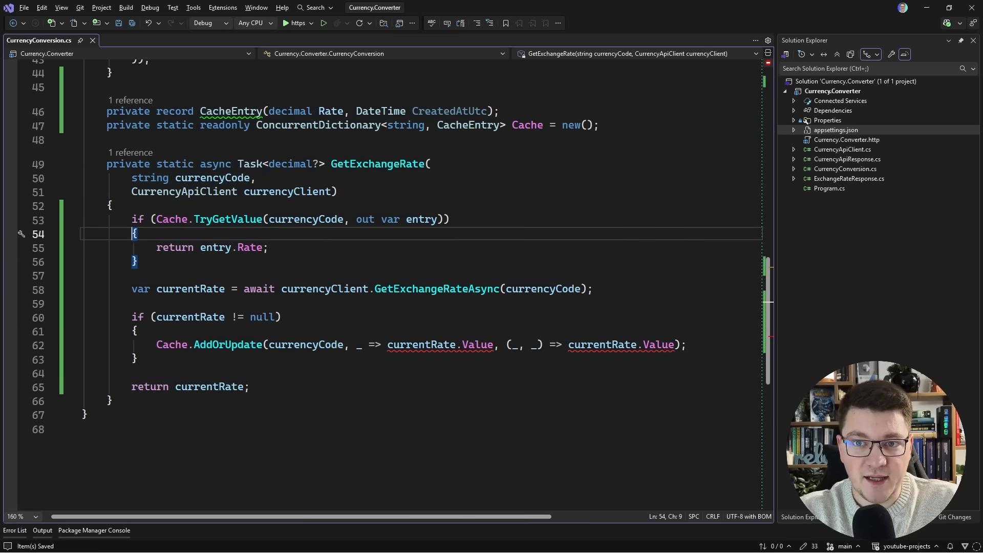
pyautogui.write('&&')
pyautogui.write('(')
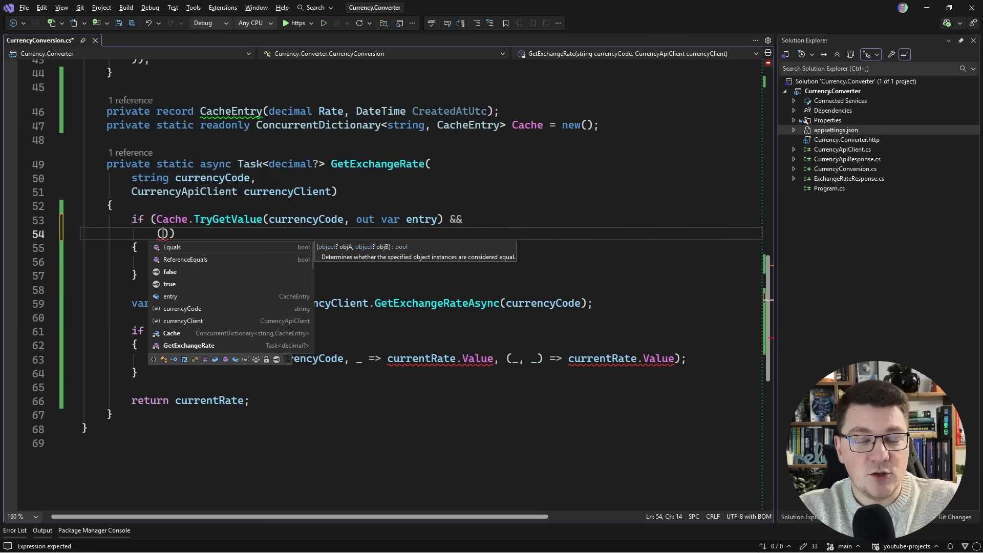
pyautogui.write('DateTime.')
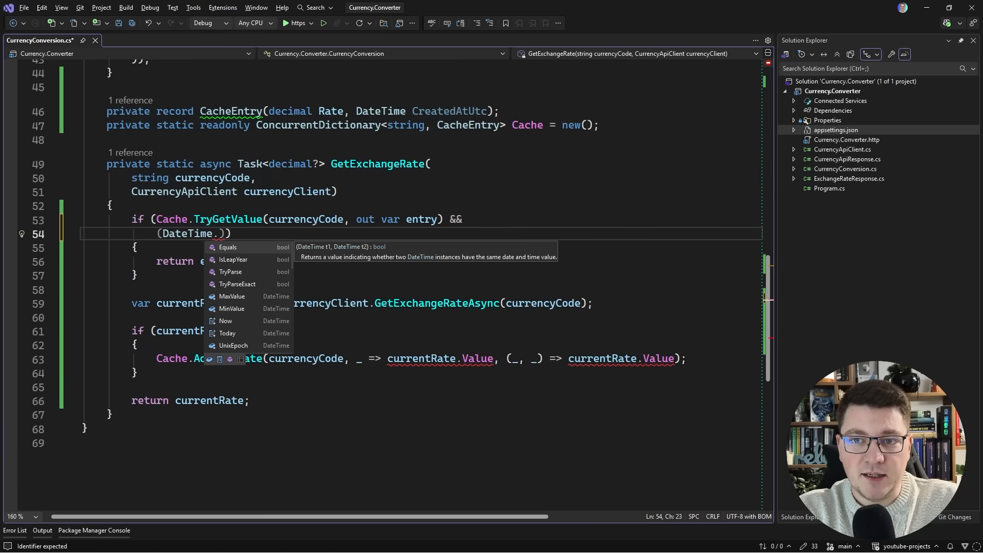
pyautogui.write('UtcNow -')
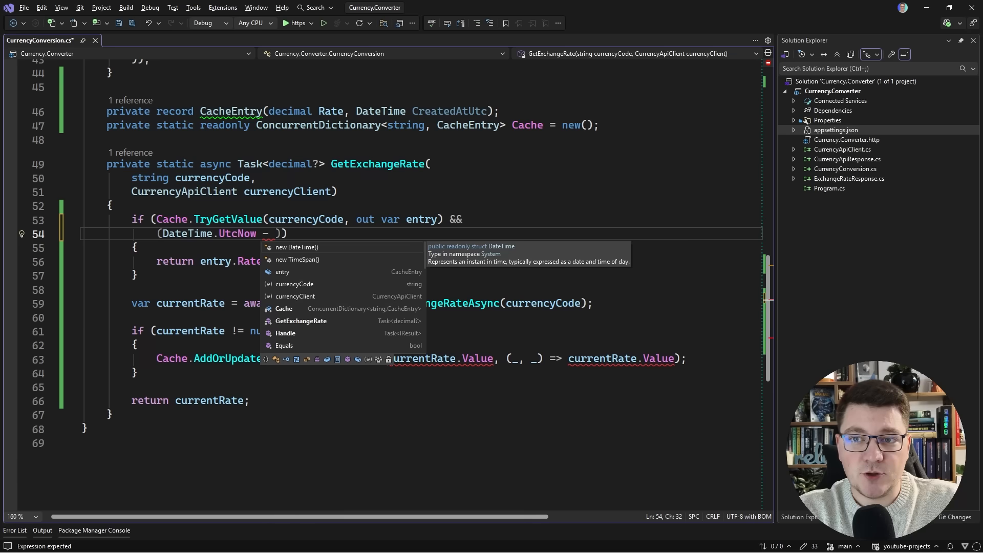
pyautogui.write('entry.CreatedAtUtc')
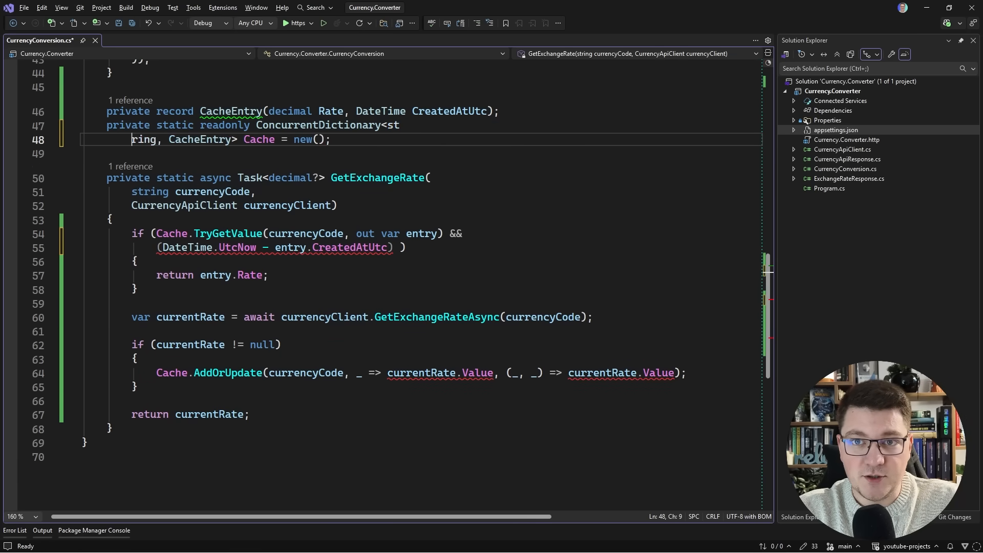
# Add static CacheDuration = TimeSpan.FromMinutes(5) and complete the condition with < CacheDuration.
pyautogui.write('static readonly TimeSpan')
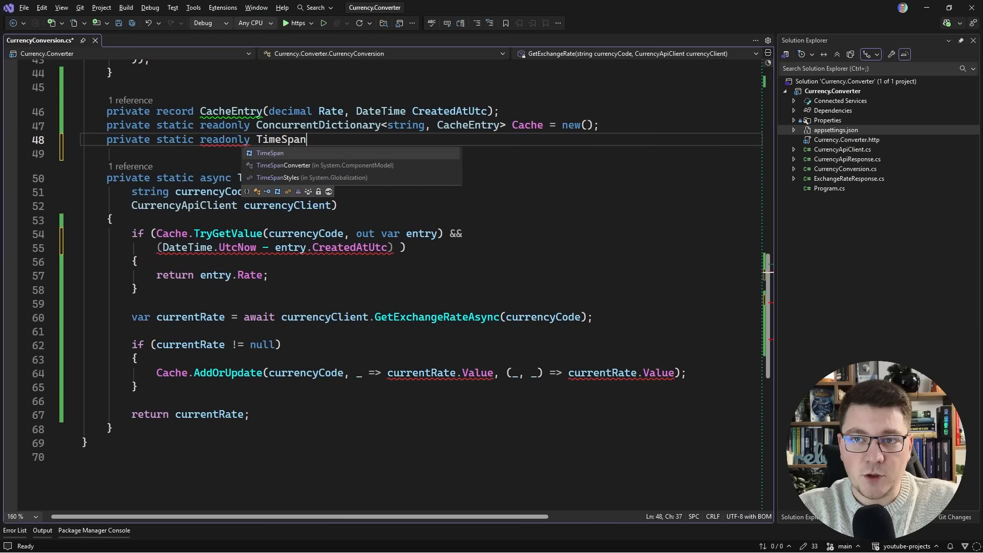
pyautogui.write('Ca')
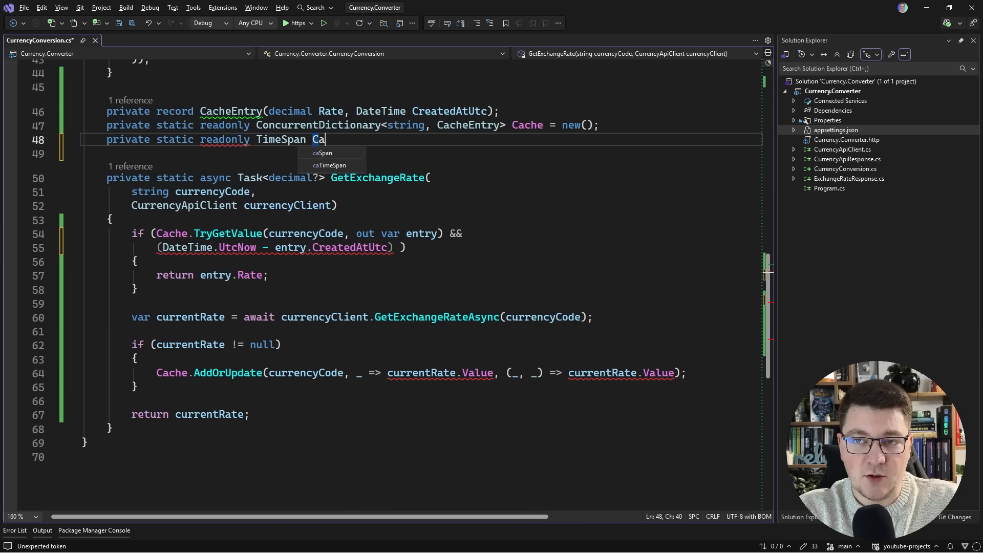
pyautogui.write('cheDuration = TimeSpan.')
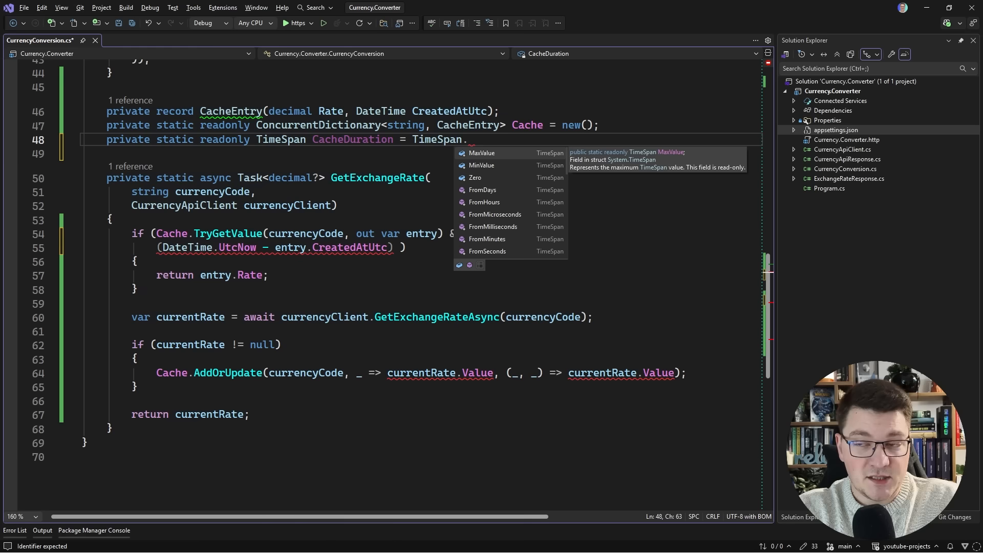
pyautogui.write('FromMinutes(5);')
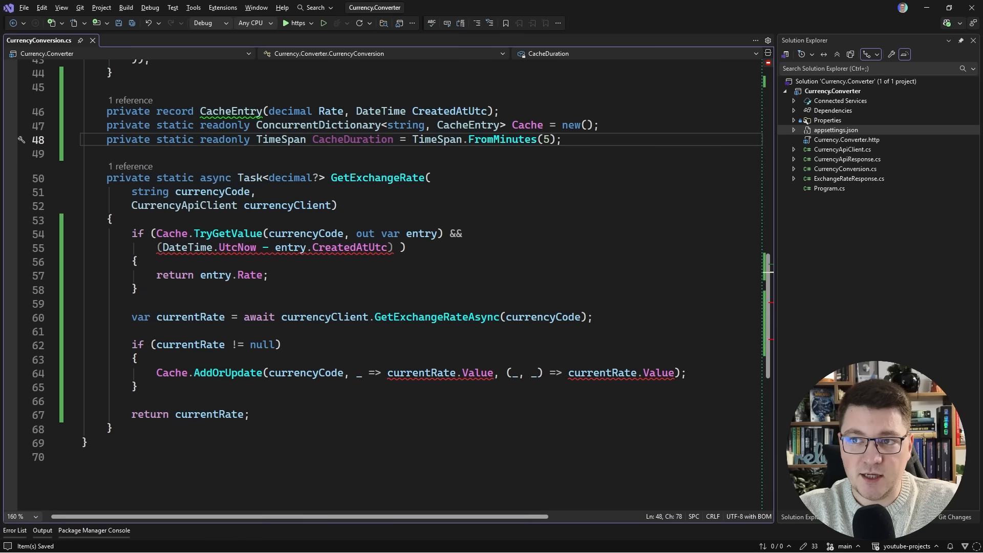
pyautogui.write('<')
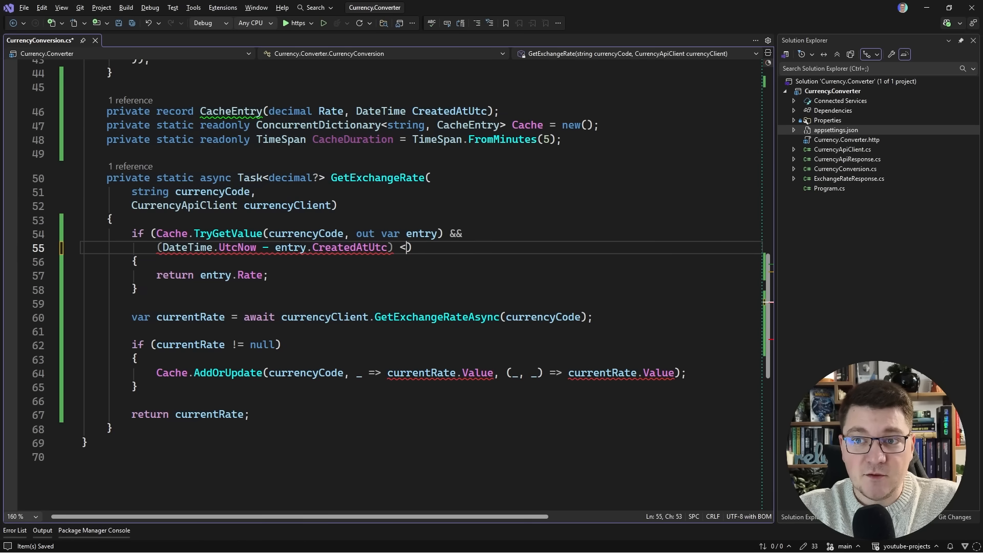
pyautogui.write('CacheDuration)')
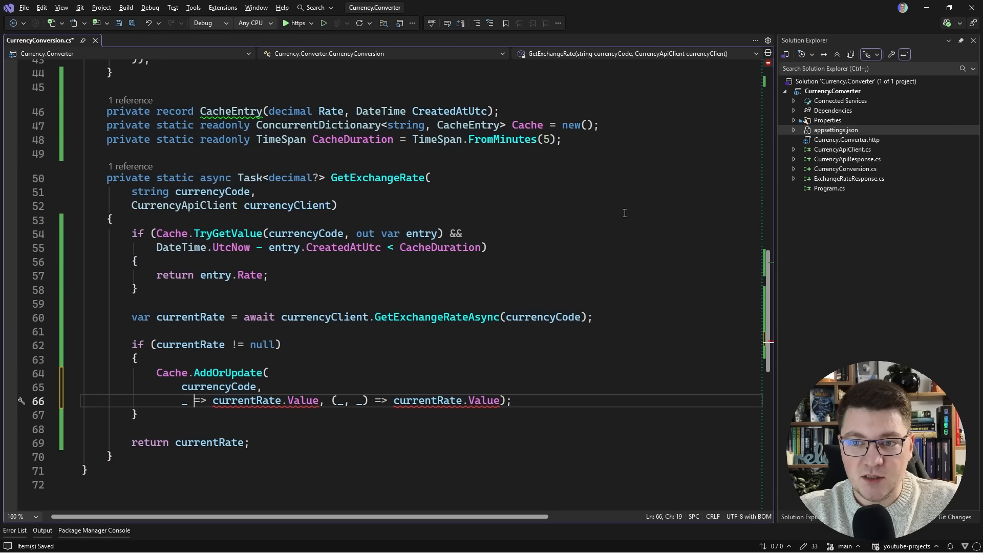
# Make both AddOrUpdate factories create new CacheEntry(currentRate.Value, DateTime.UtcNow), update lambda on its own line.
pyautogui.write('bew')
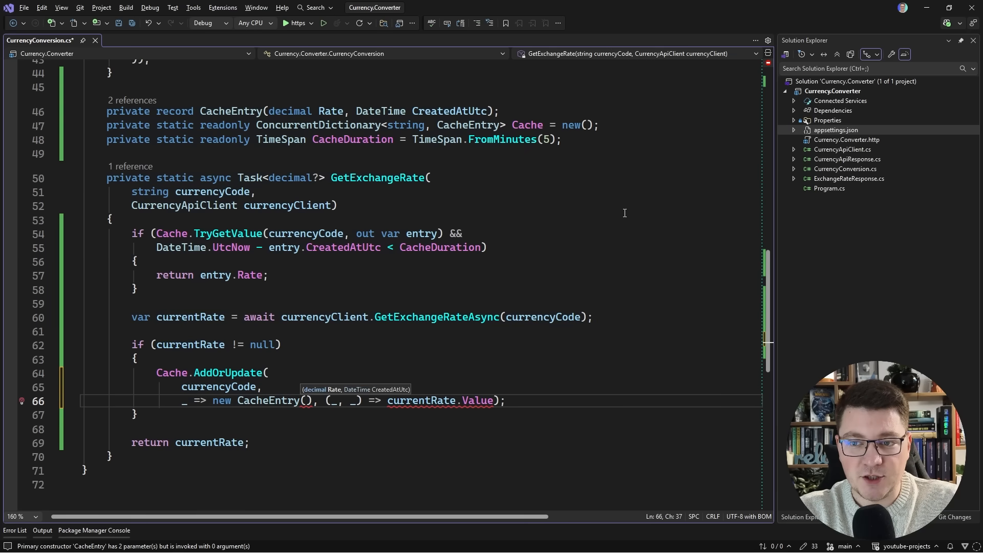
pyautogui.write('currentRate.Value,')
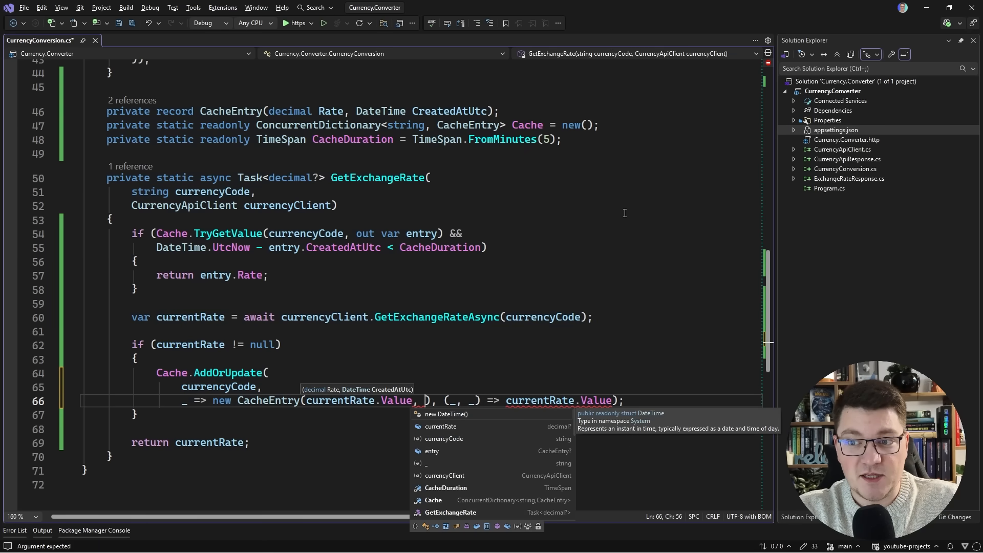
pyautogui.write('DateTime.')
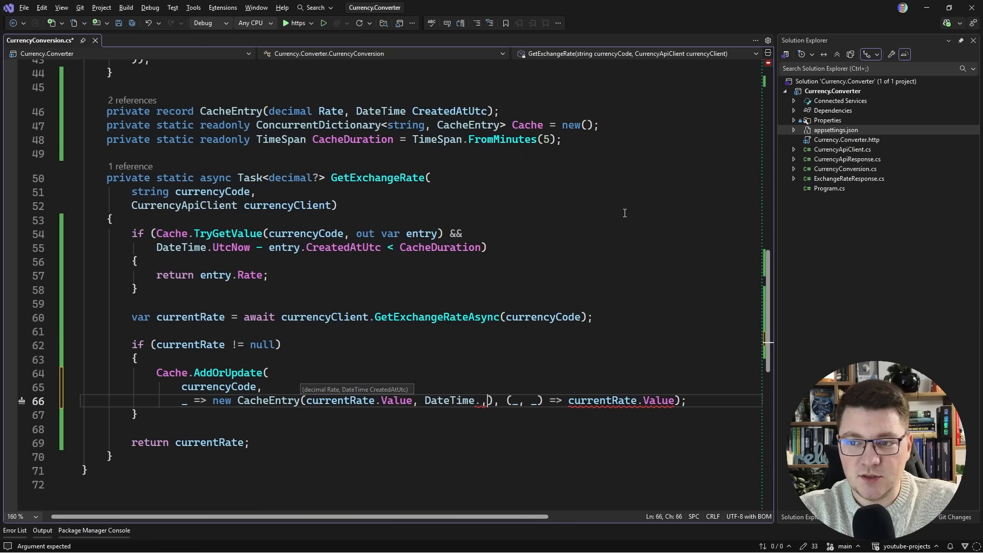
pyautogui.write('UtcNow')
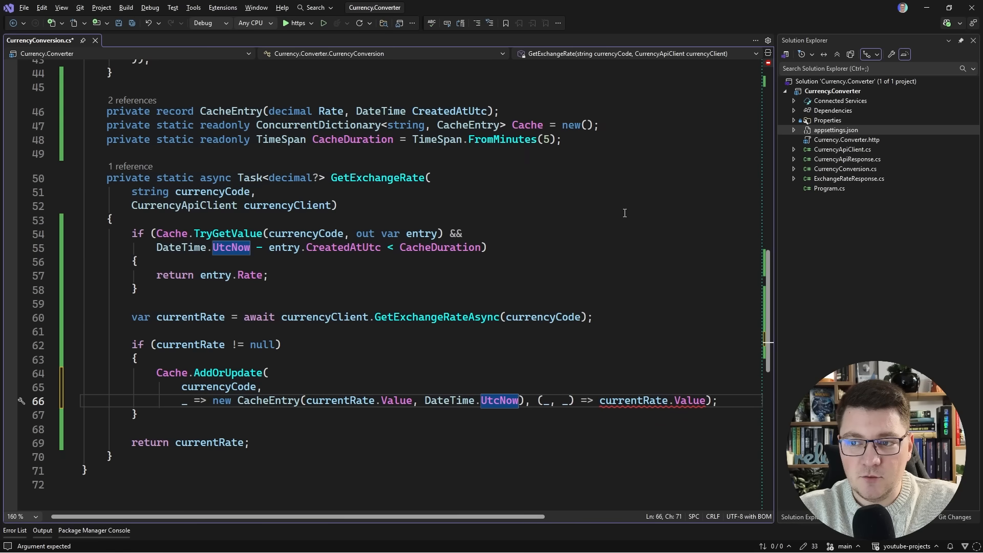
pyautogui.moveTo(213, 401); pyautogui.dragTo(523, 400)
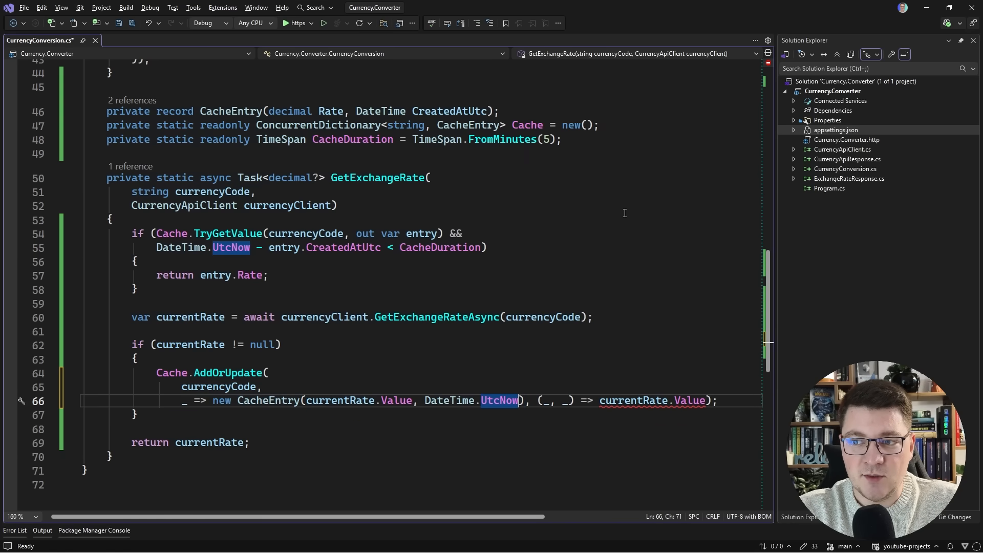
pyautogui.press('Enter')
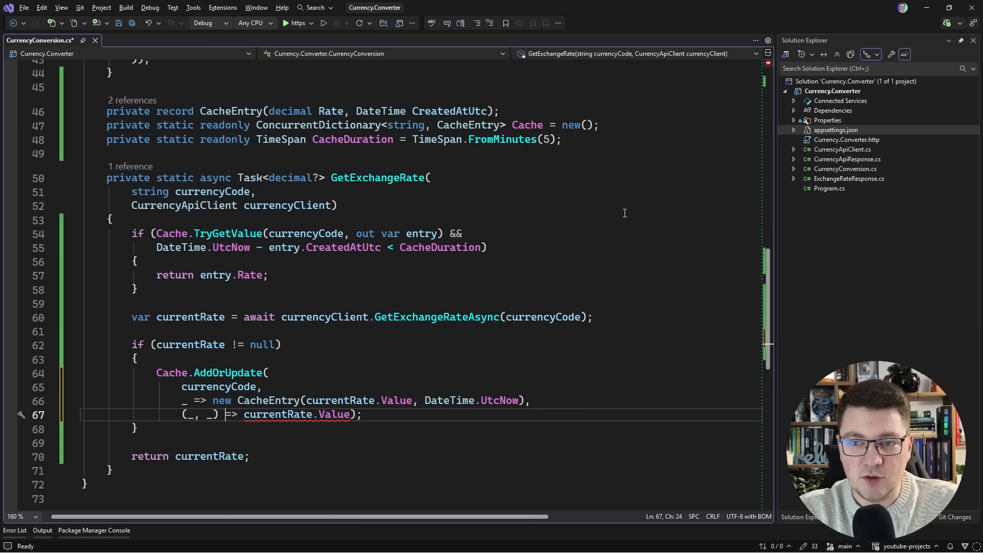
pyautogui.write('new CacheEntry(currentRate.Value, DateTime.UtcNow)')
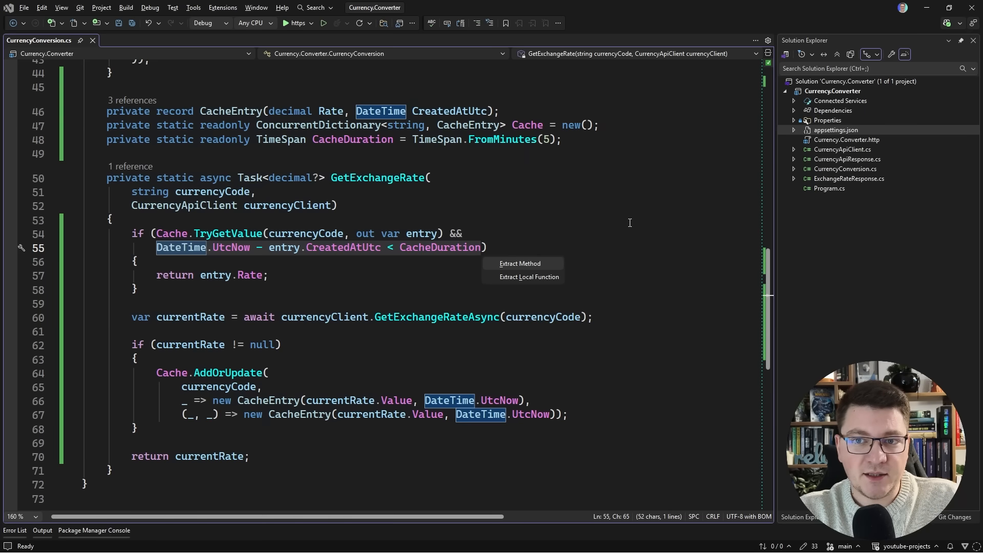
# Extract the UtcNow freshness comparison into a private IsFresh(CacheEntry) method used by the cache lookup.
pyautogui.click(520, 264)
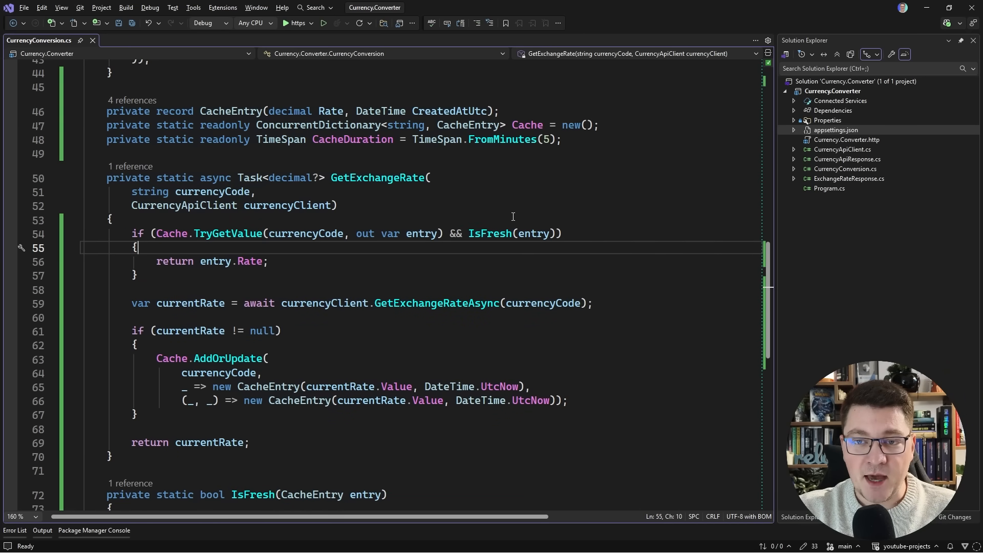
pyautogui.moveTo(348, 266)
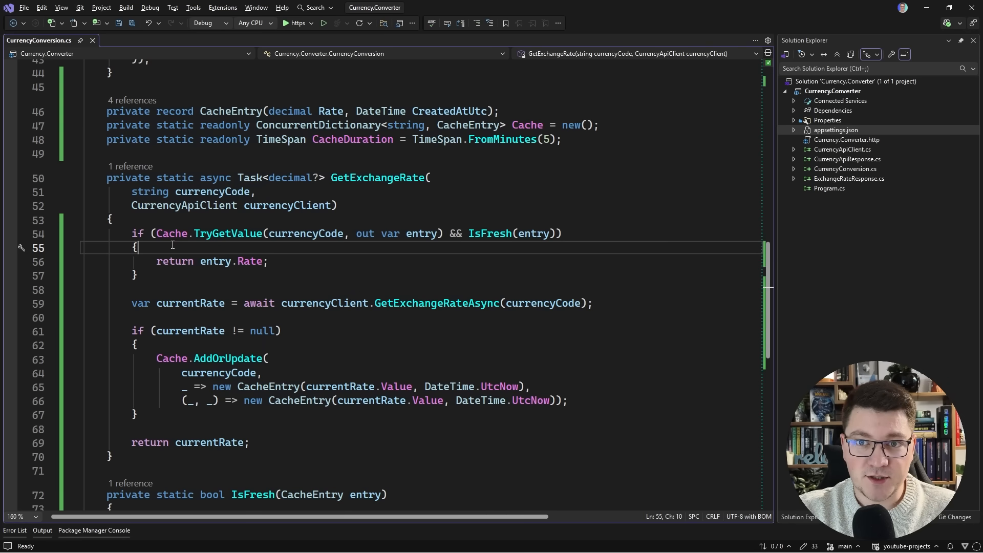
pyautogui.moveTo(107, 177); pyautogui.dragTo(113, 456)
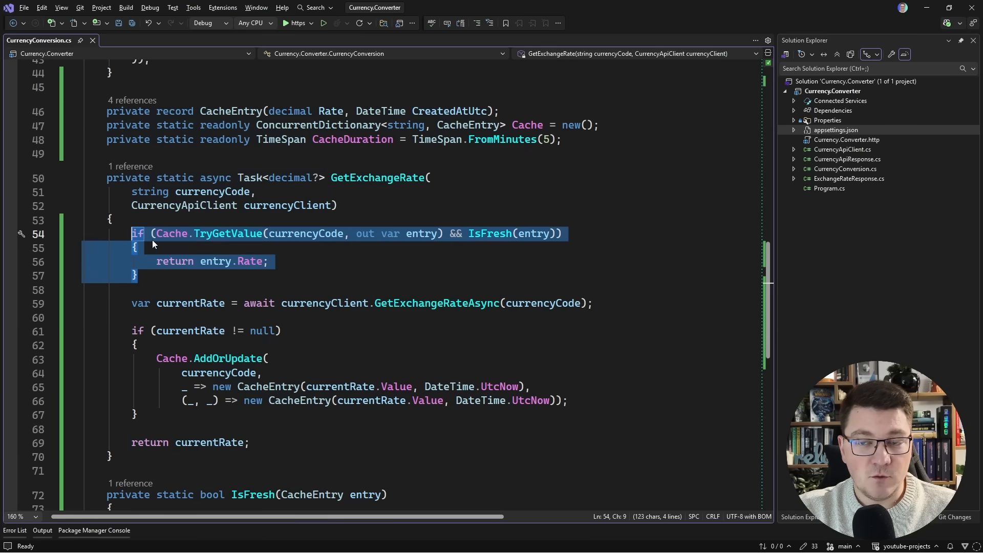
pyautogui.moveTo(228, 234)
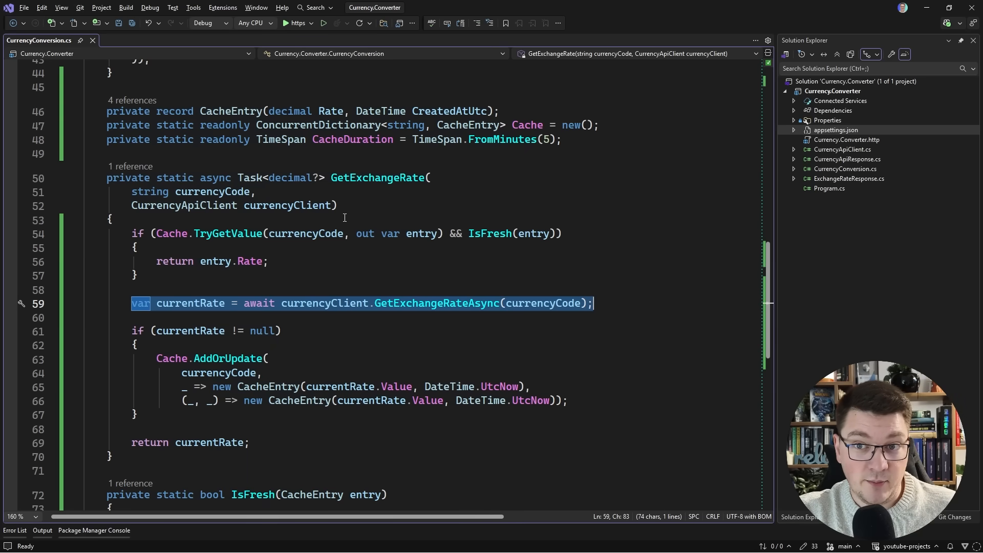
pyautogui.moveTo(474, 238)
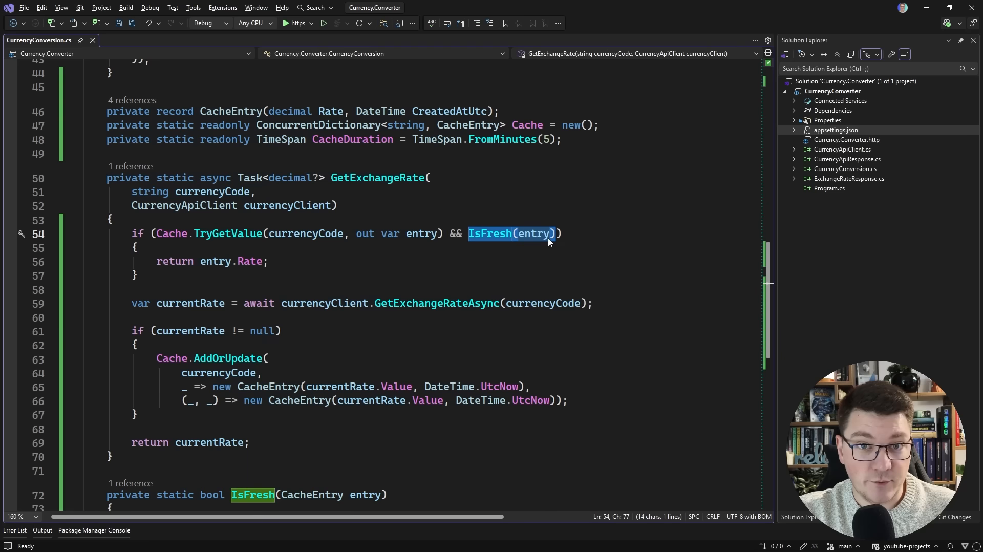
pyautogui.moveTo(535, 233)
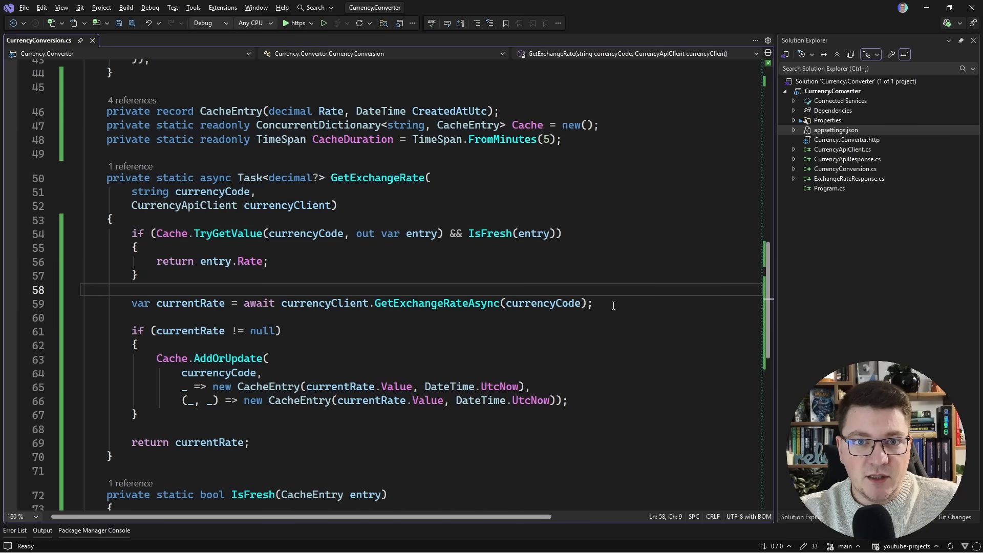
# Add an example lock (entry) block with a per-currency comment, holding the GetExchangeRateAsync fetch line.
pyautogui.press('Enter')
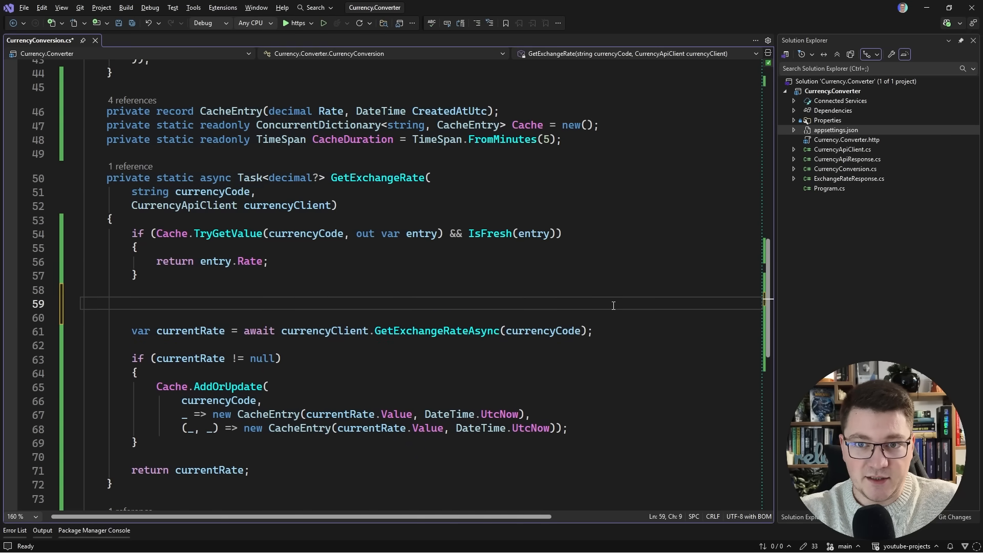
pyautogui.write('lock')
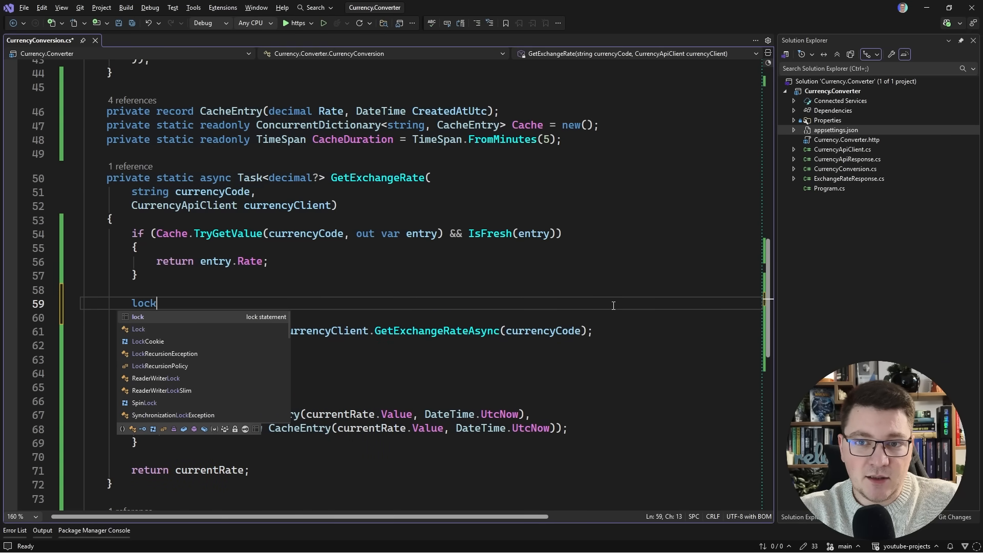
pyautogui.write('(entry')
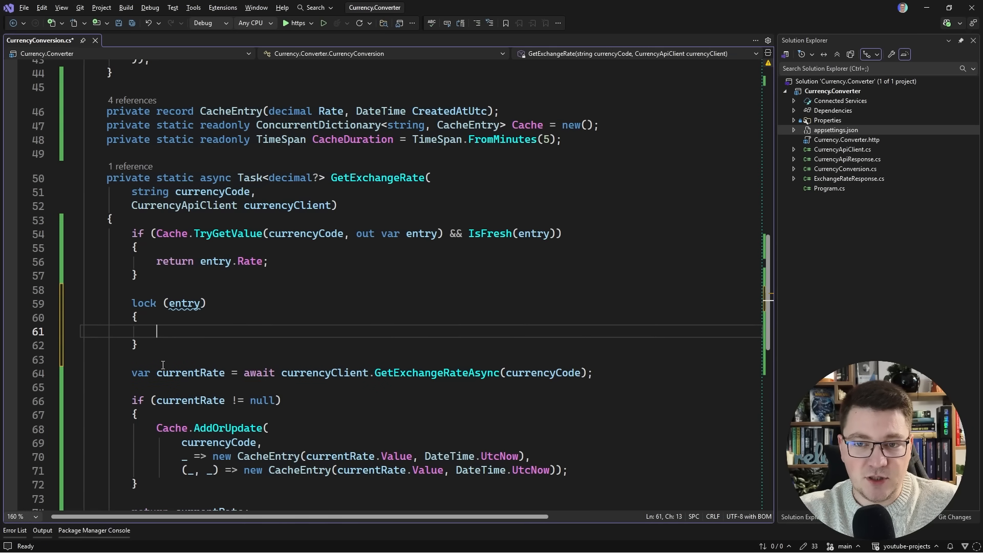
pyautogui.write('// Lock per currency code to prevent multiple simultaneous API calls')
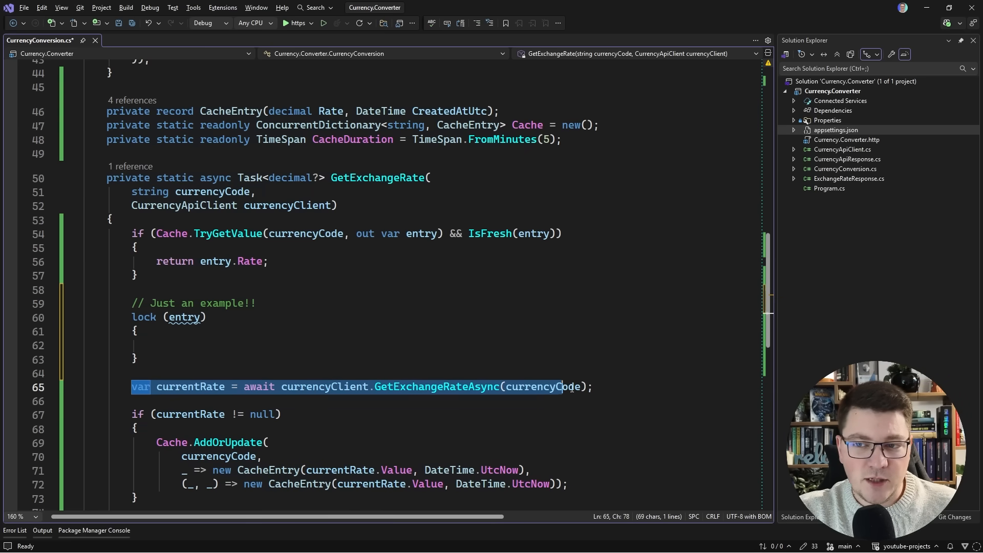
pyautogui.click(209, 345)
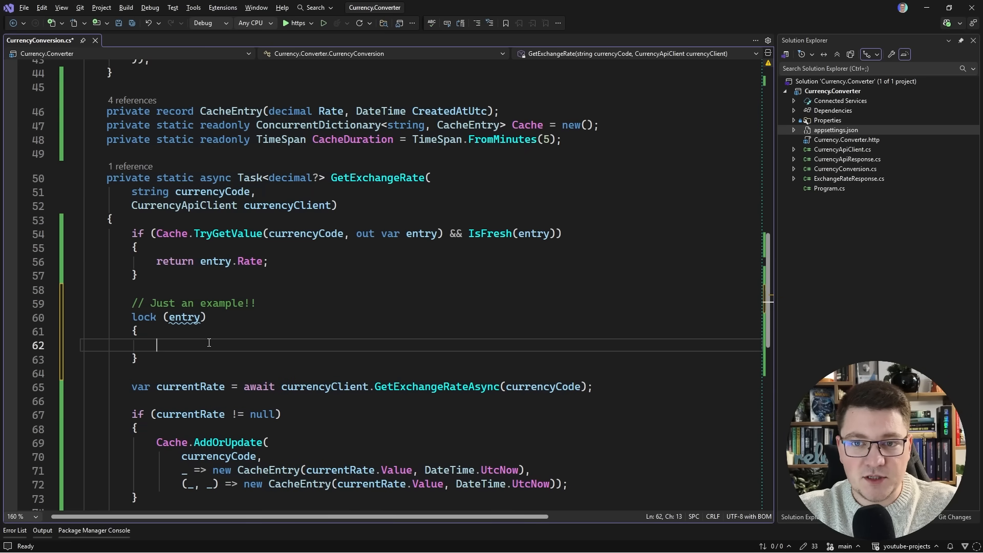
pyautogui.write('var currentRate = await currencyClient.GetExchangeRateAsync(currencyCode);')
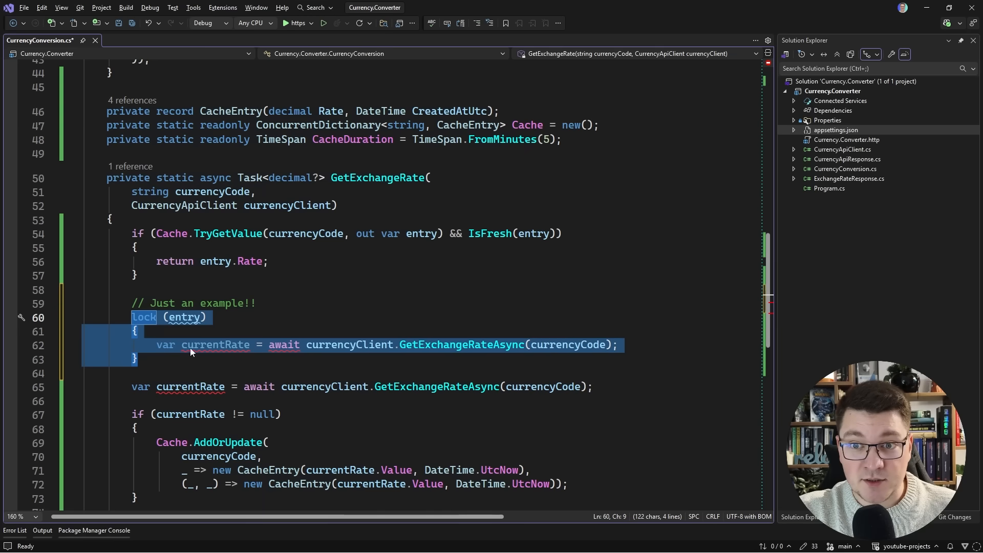
pyautogui.moveTo(284, 339)
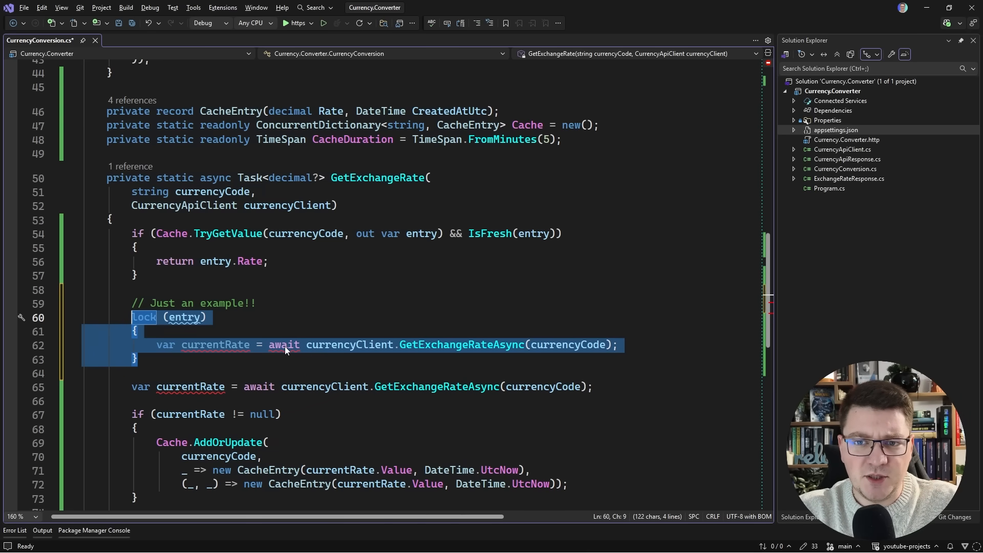
pyautogui.moveTo(284, 345)
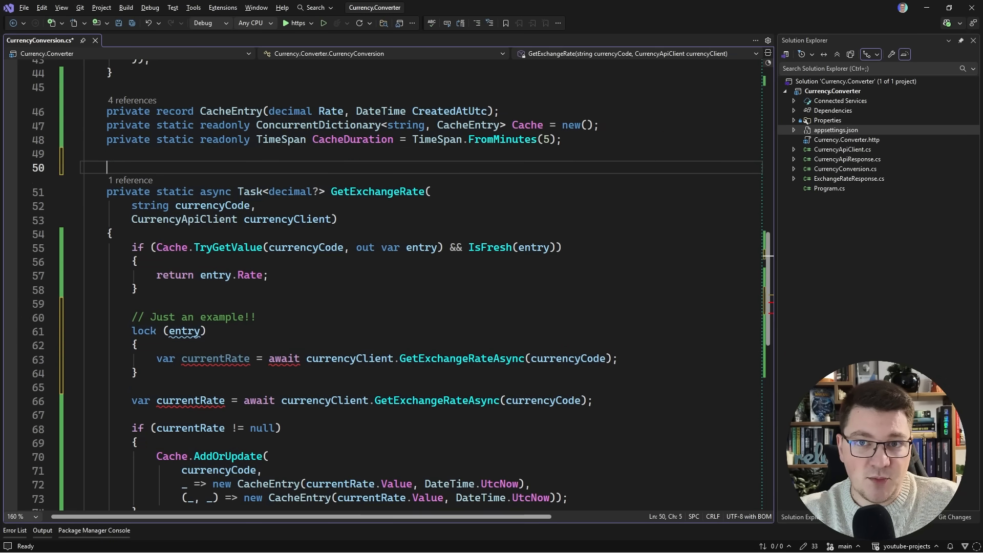
# Declare 'private static readonly SemaphoreSlim Semaphore = new(1, 1);' and remove the example lock block.
pyautogui.write('private static readonly')
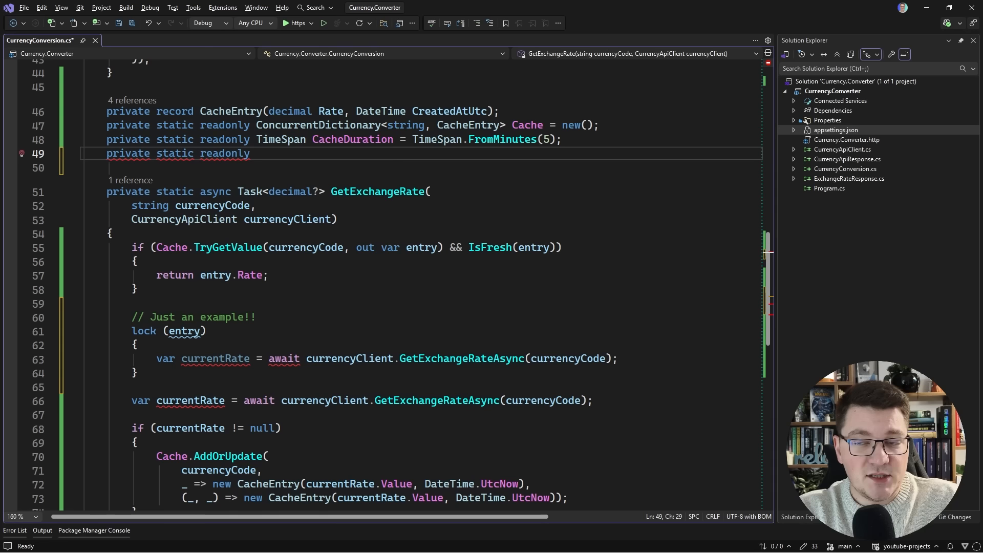
pyautogui.write('SemaphoreSlim Semaphore = new(1, 1);')
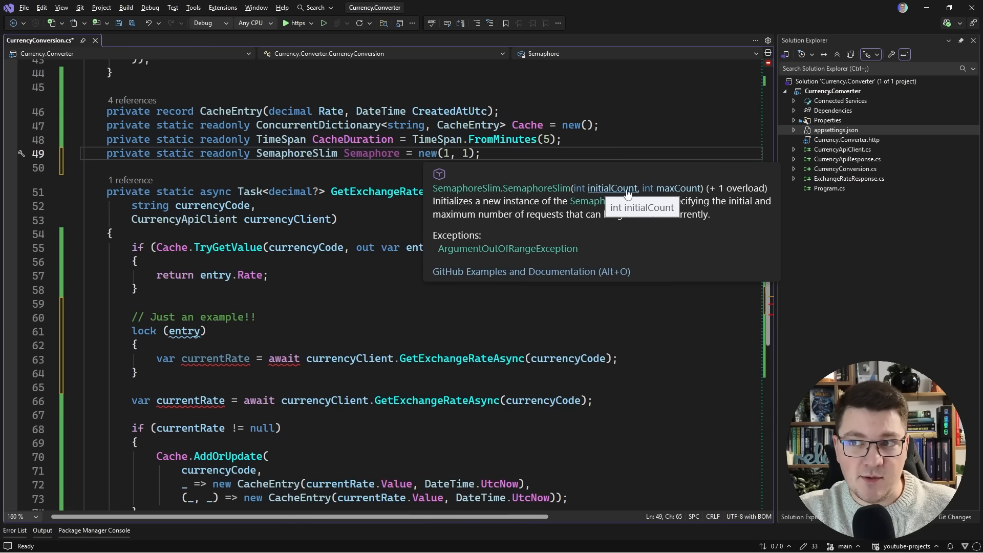
pyautogui.moveTo(674, 189)
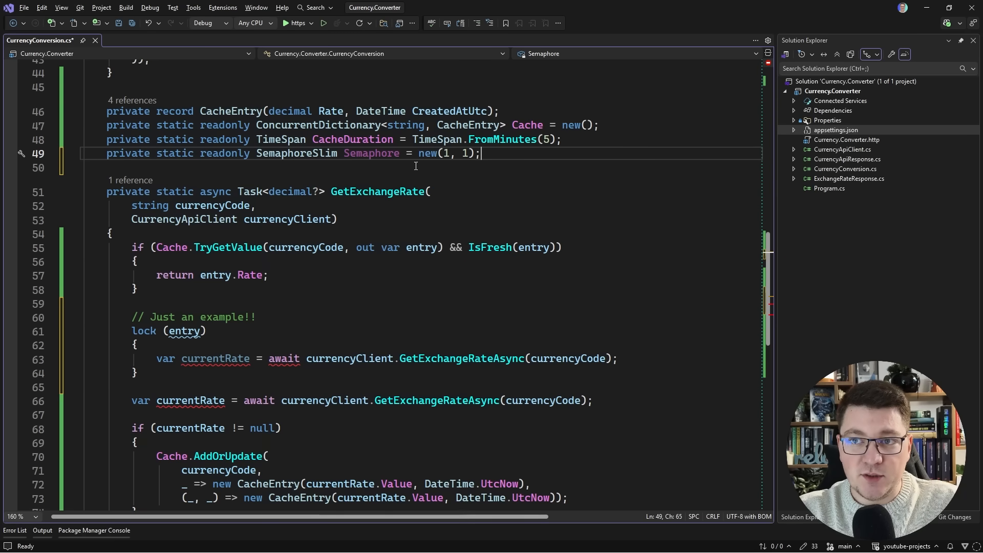
pyautogui.moveTo(131, 331); pyautogui.dragTo(138, 373)
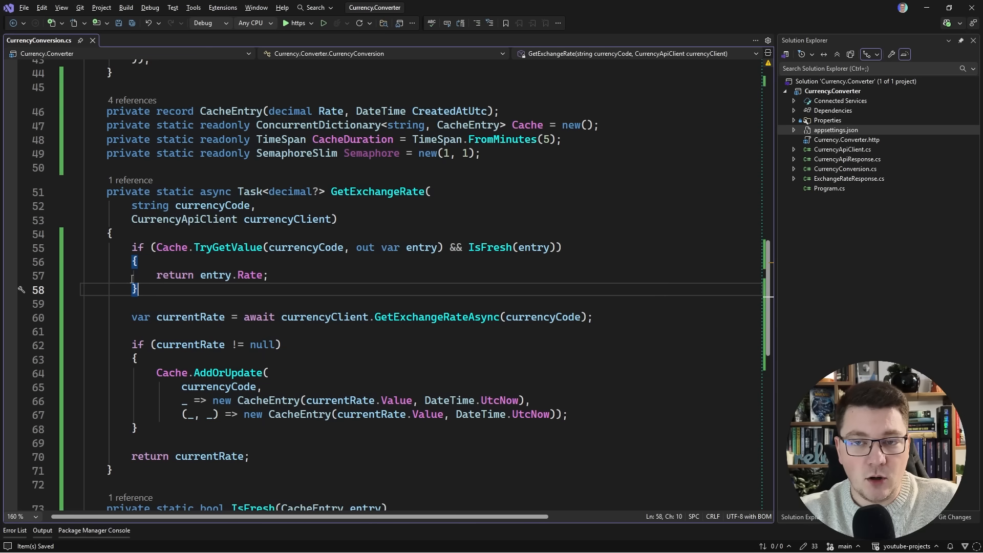
# Await Semaphore.WaitAsync, wrap fetch, cache update and return in try with Semaphore.Release in finally, and save.
pyautogui.write('S')
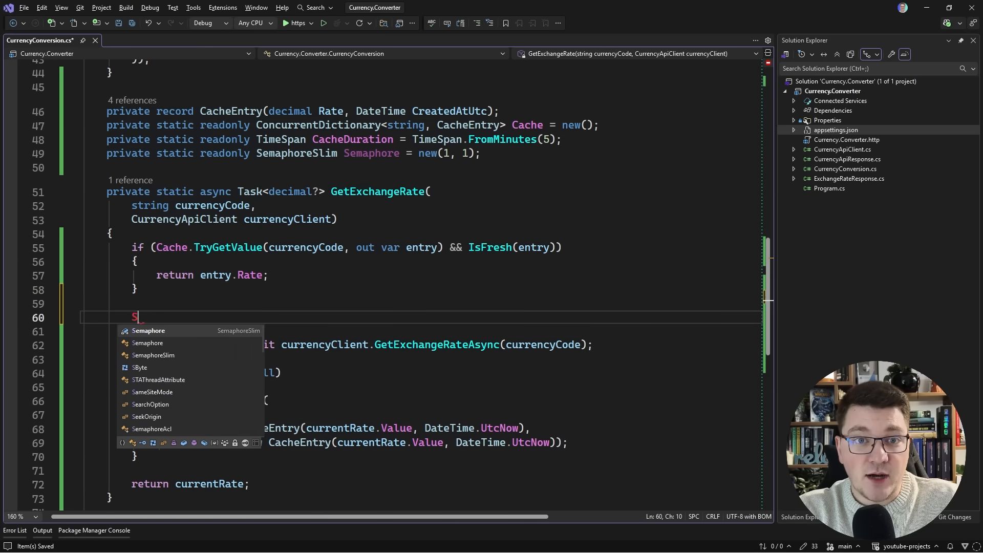
pyautogui.write('.WAi')
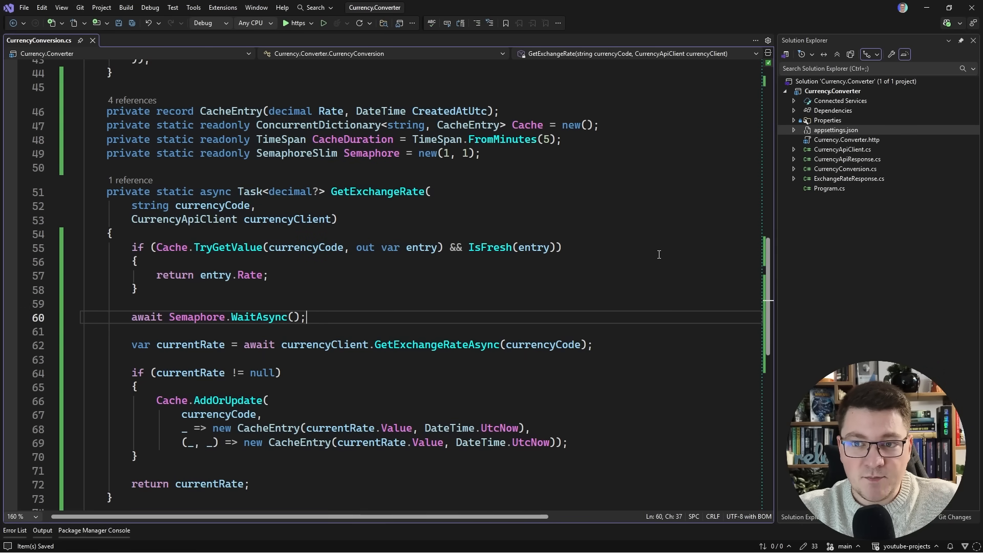
pyautogui.tripleClick(213, 316)
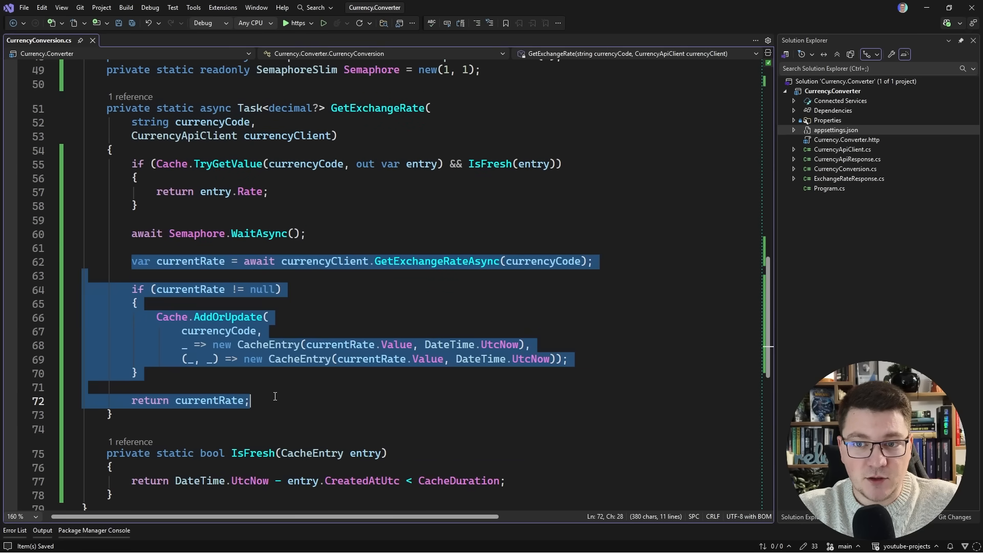
pyautogui.write('t')
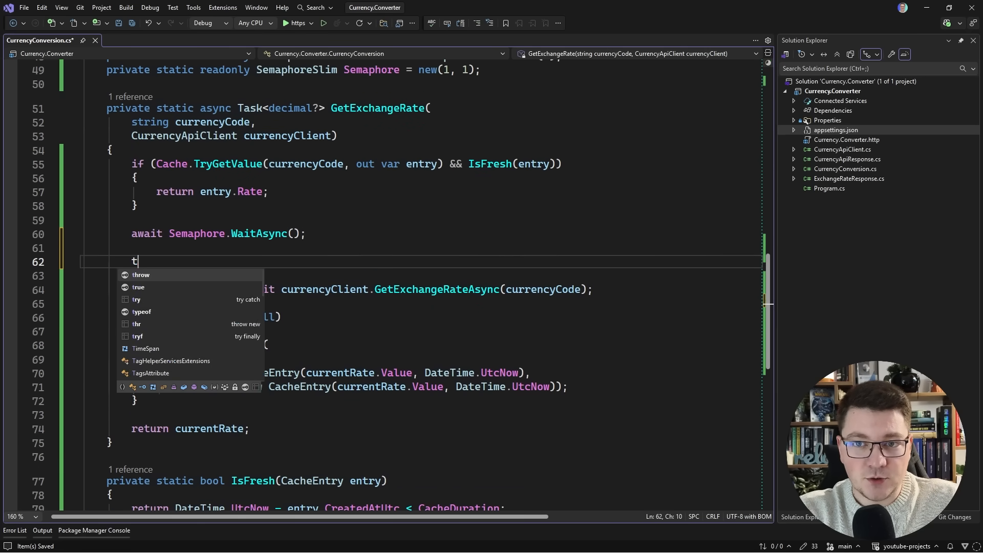
pyautogui.write('ry')
pyautogui.write('Semaphore.Release();')
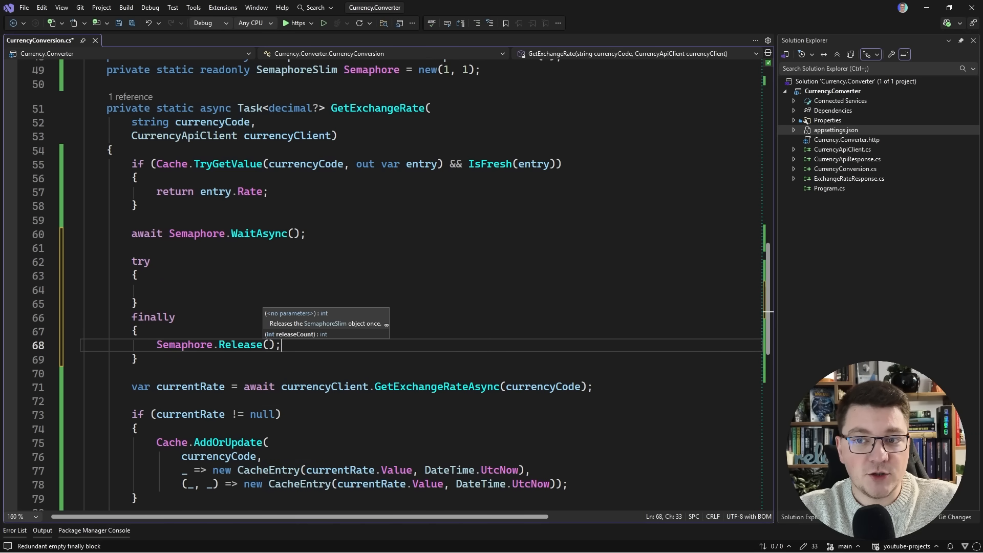
pyautogui.press('ctrl+s')
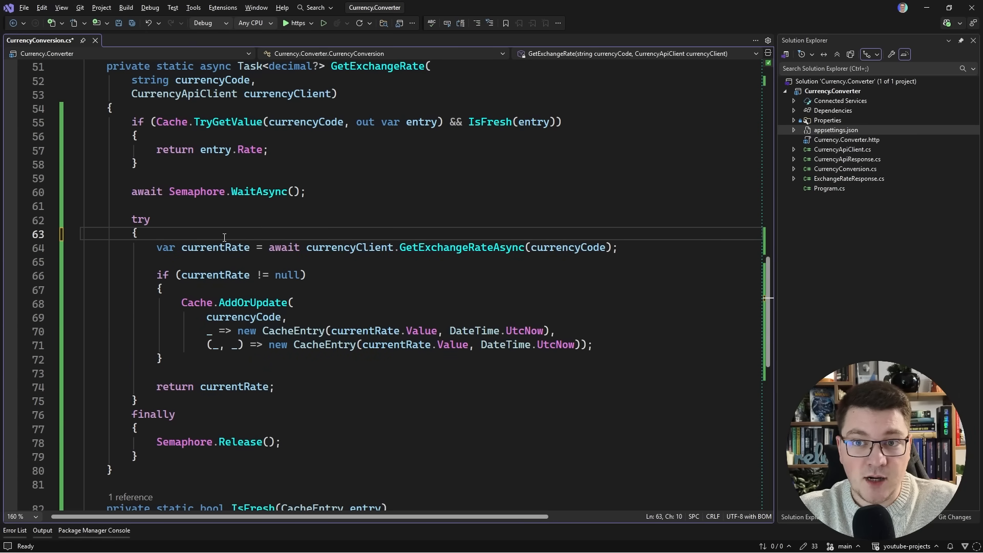
pyautogui.press('ctrl+s')
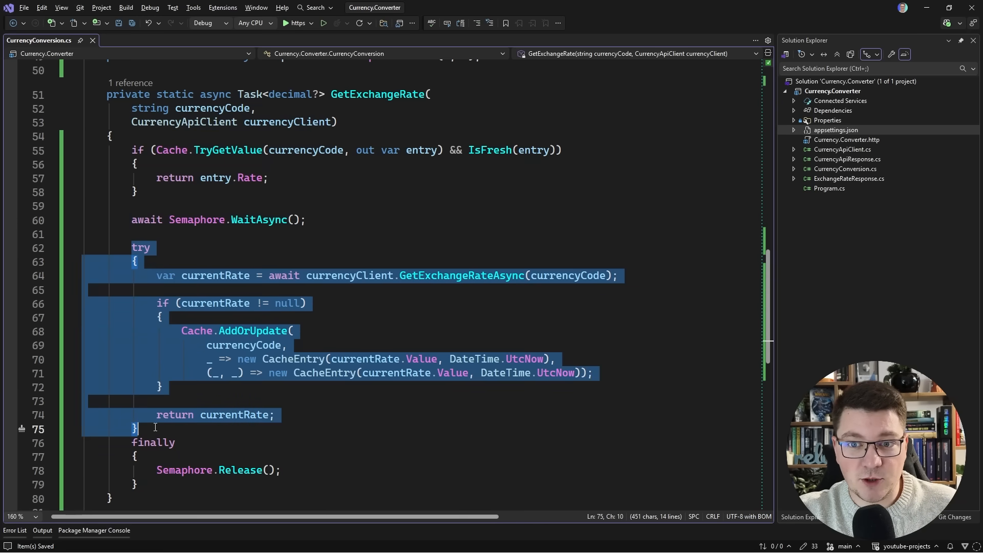
# Drop 'var' from the inner TryGetValue so the second cache check reuses entry and returns entry.Rate.
pyautogui.click(214, 373)
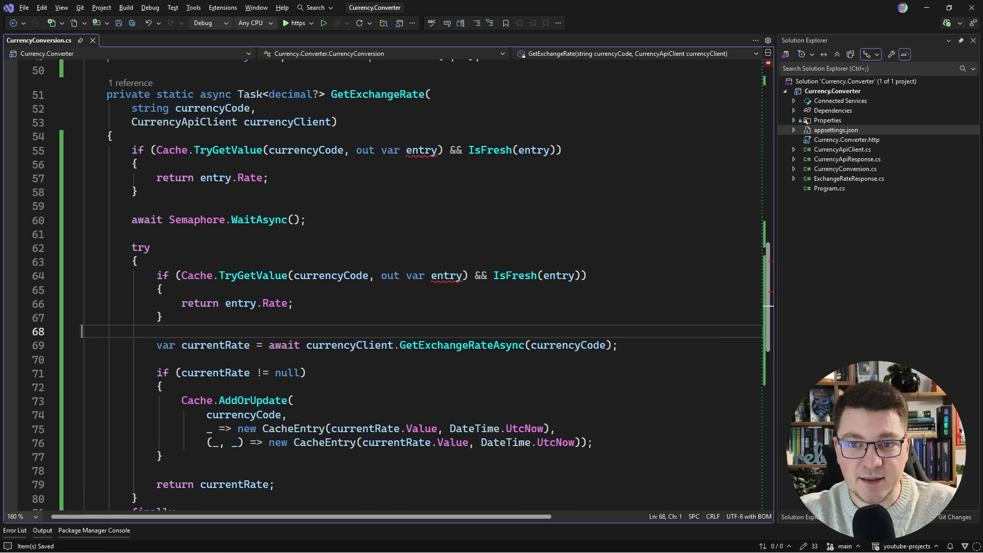
pyautogui.moveTo(443, 276)
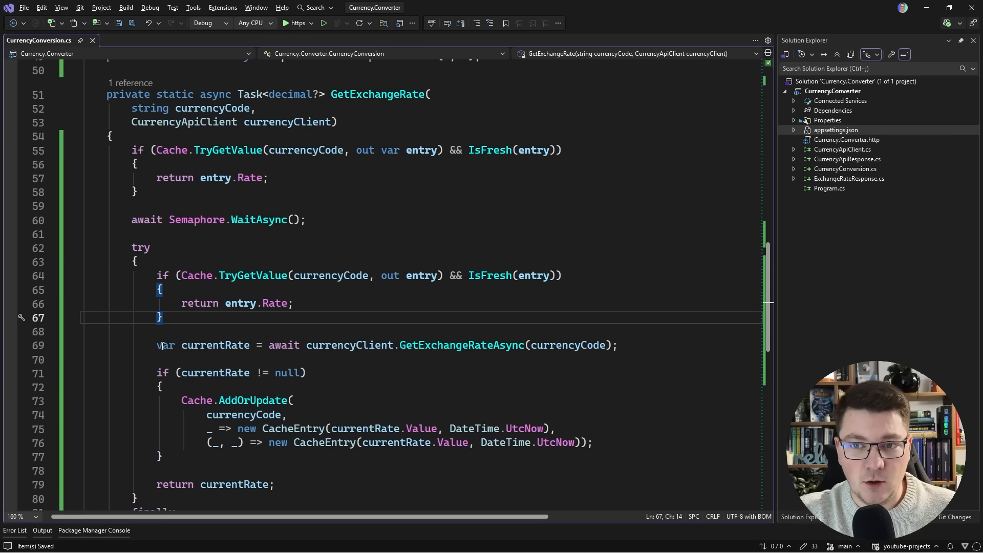
pyautogui.moveTo(156, 373); pyautogui.dragTo(162, 456)
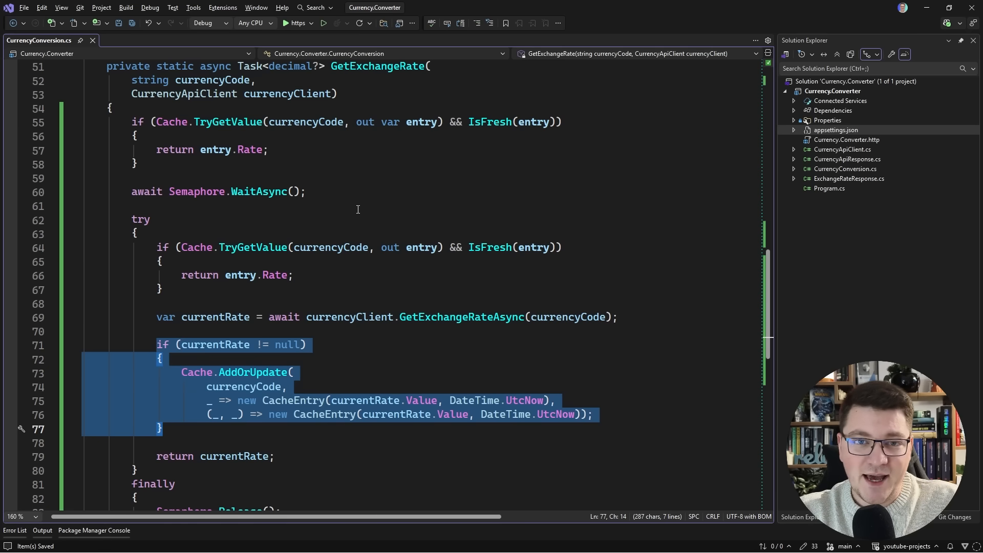
pyautogui.click(141, 191)
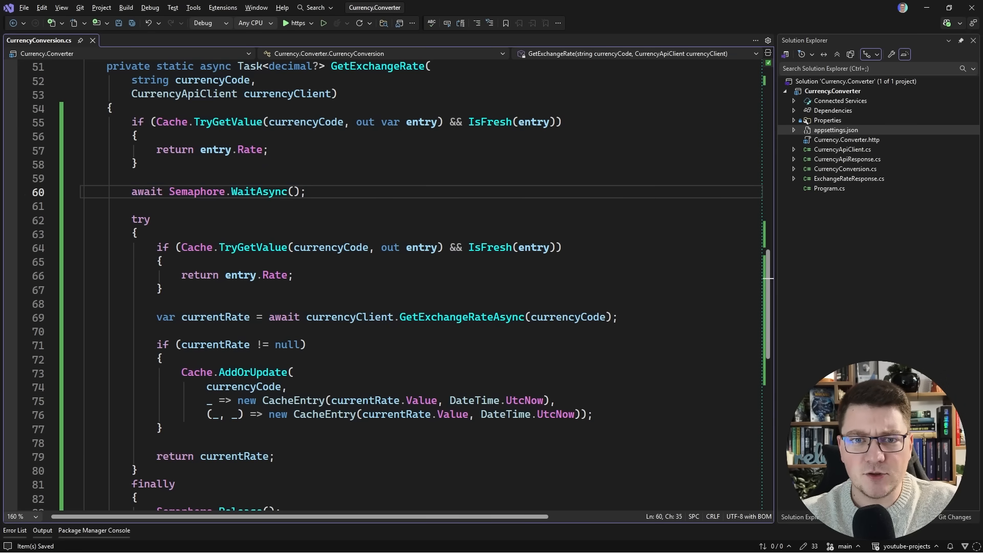
# Pass TimeSpan.FromSeconds(5) to WaitAsync and assign its result to 'acquired'.
pyautogui.write('Time')
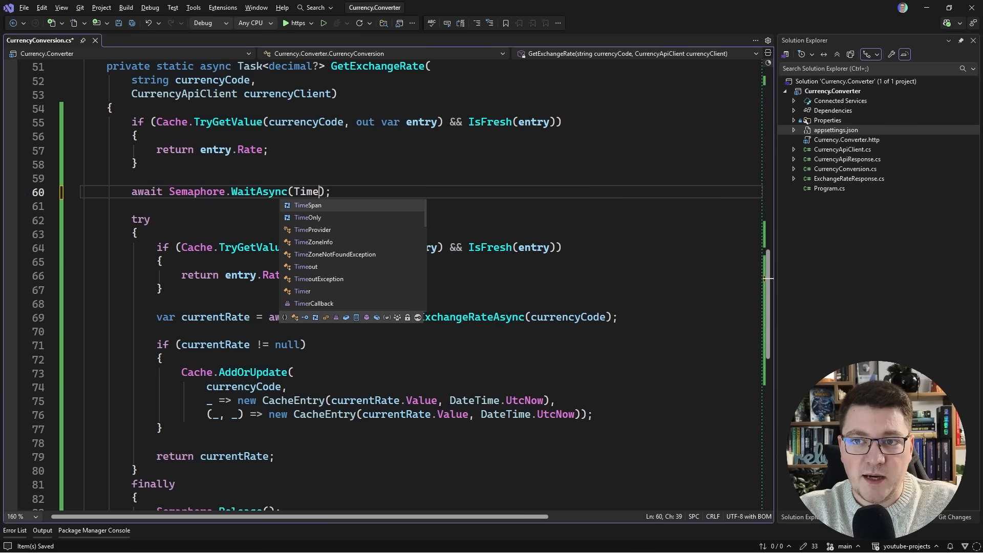
pyautogui.write('Span.FromSeconds(5')
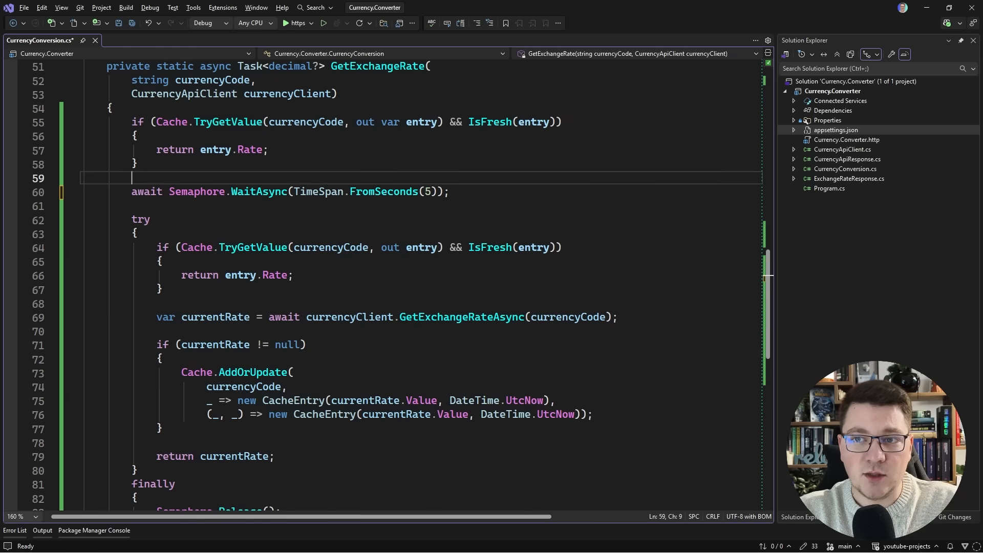
pyautogui.press('ctrl+s')
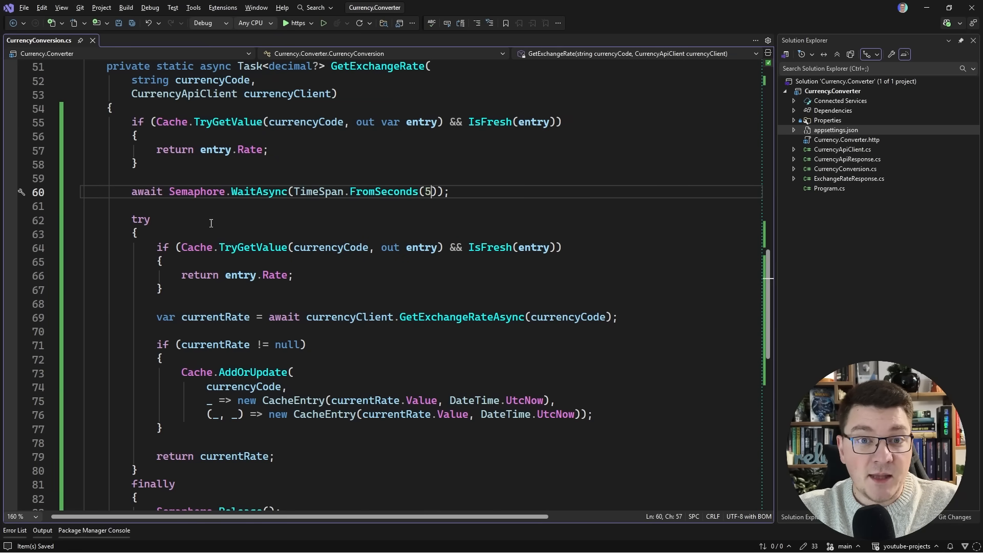
pyautogui.moveTo(353, 208)
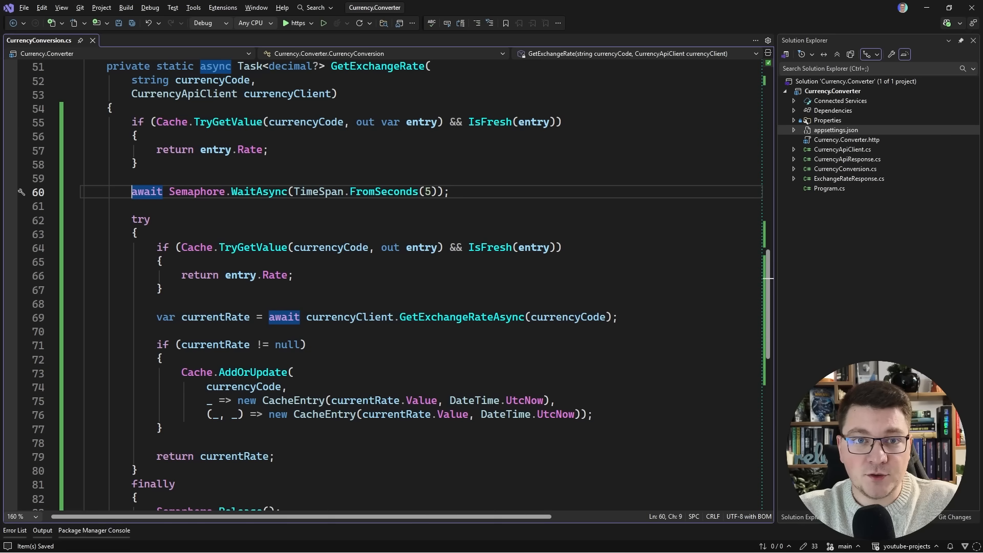
pyautogui.write('var acrq =')
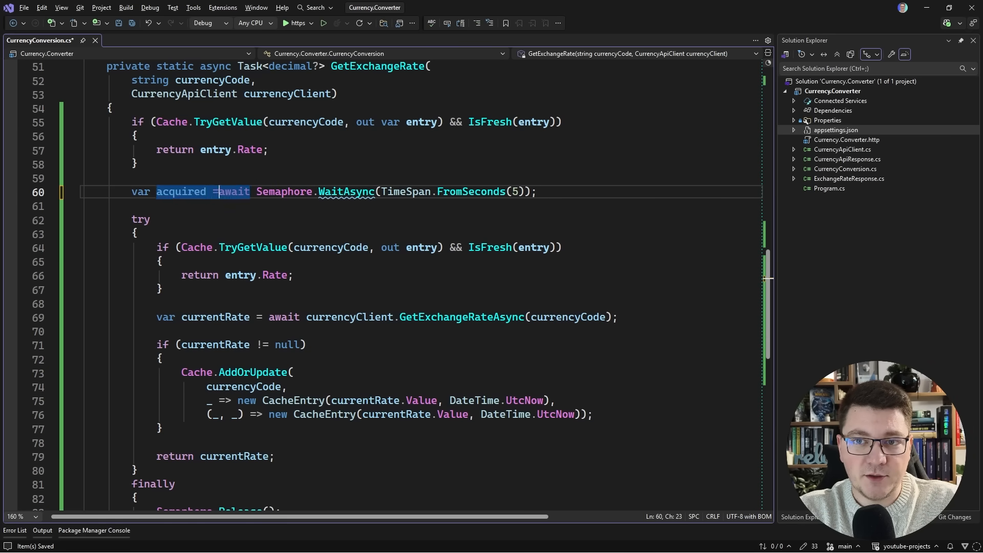
# Throw a TimeoutException 'Could not acquired exchange rates. Try again later' when the lock isn't acquired.
pyautogui.write('if (!acquired)')
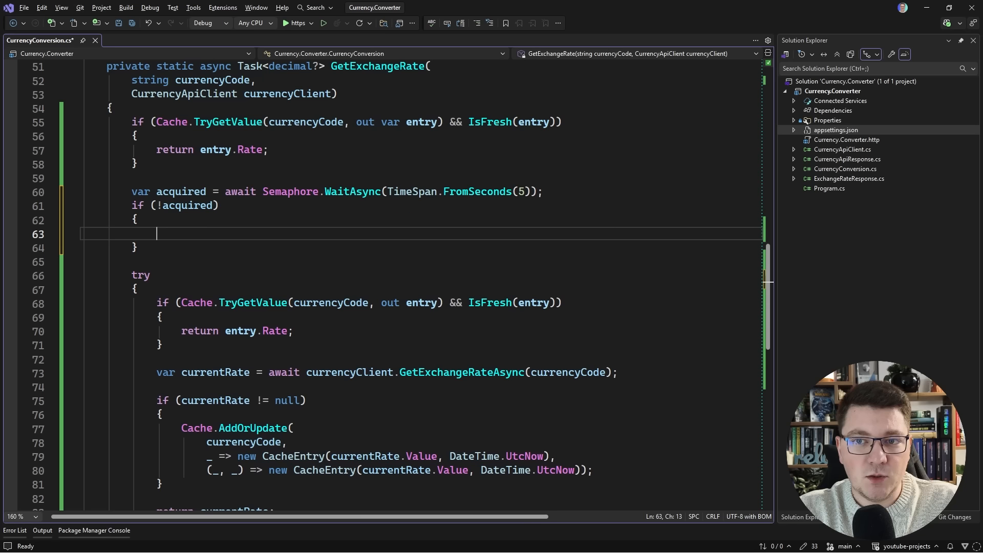
pyautogui.write('th')
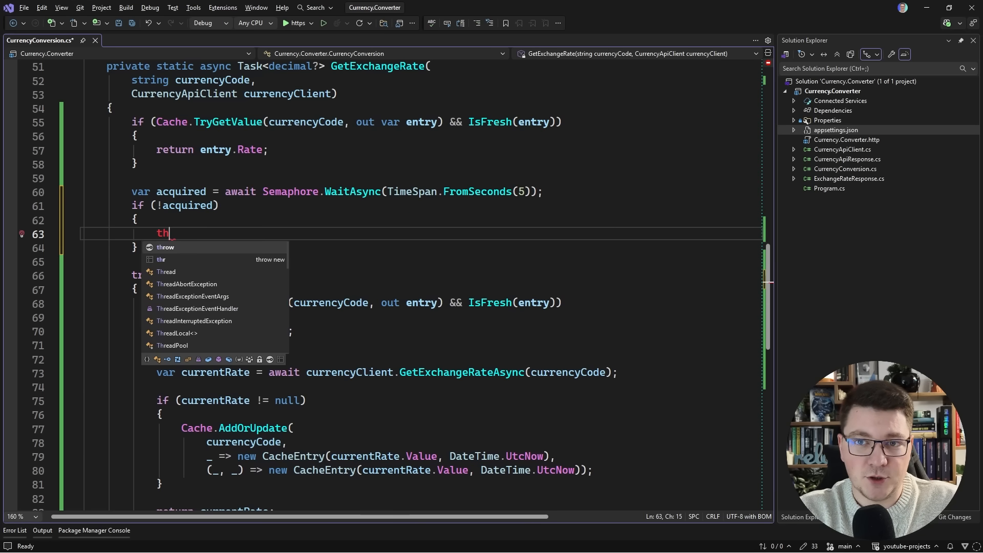
pyautogui.write('row new TimeoutException("')
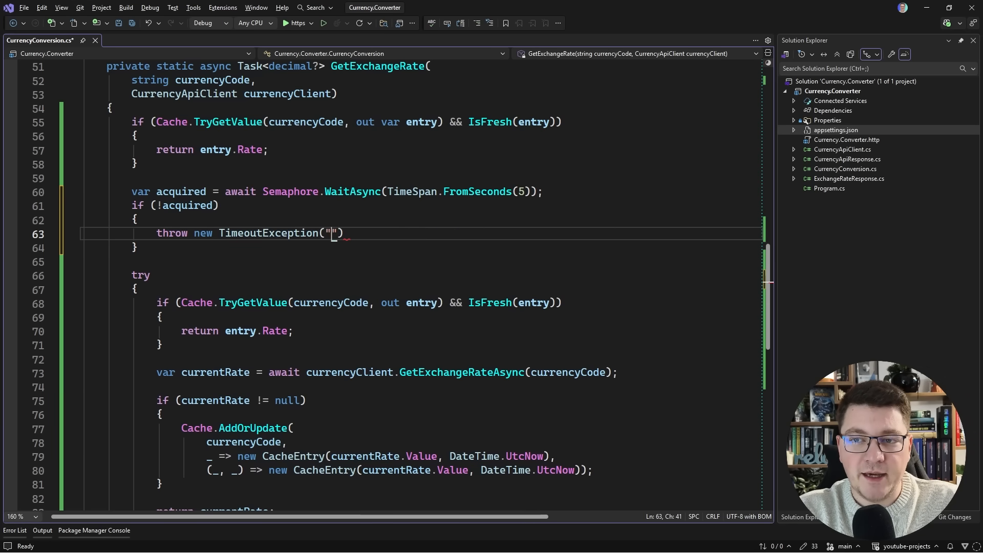
pyautogui.write('Could not')
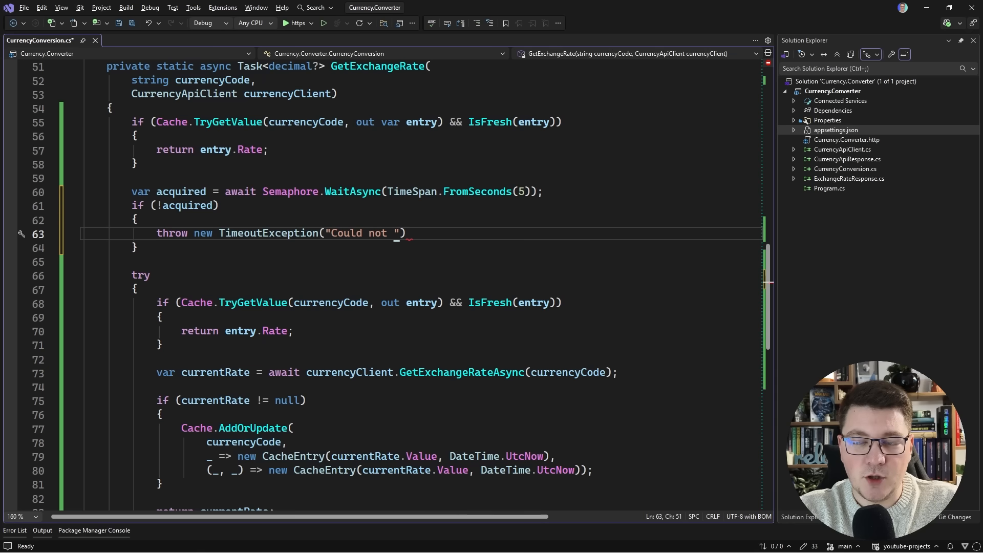
pyautogui.write('acquired exchange rates. Try again later')
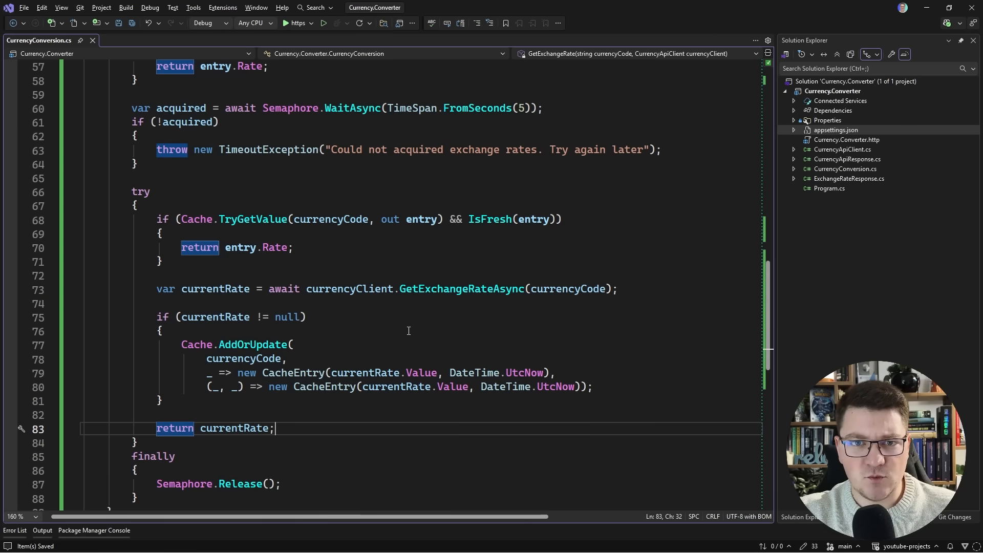
# Comment out the shared static Semaphore field declaration with //.
pyautogui.click(330, 220)
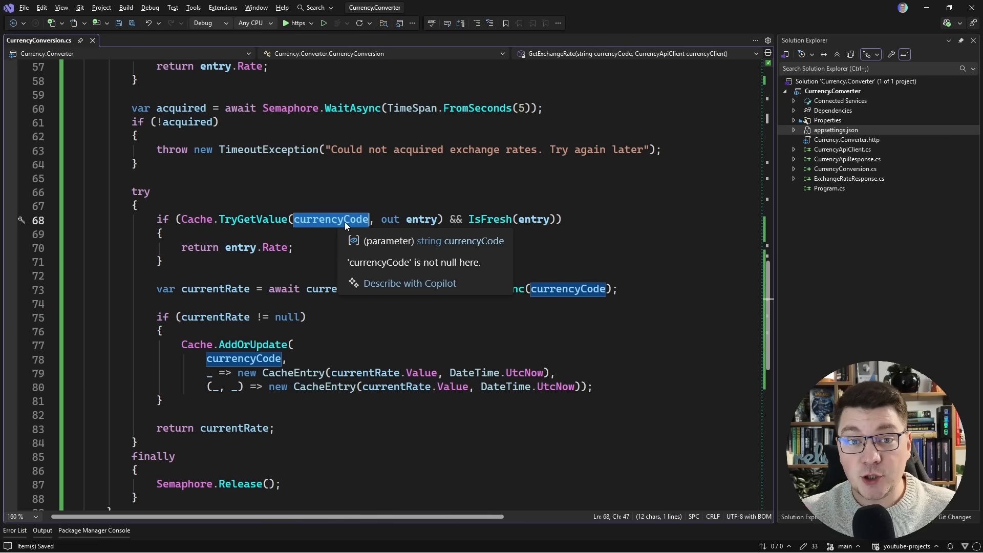
pyautogui.moveTo(313, 150)
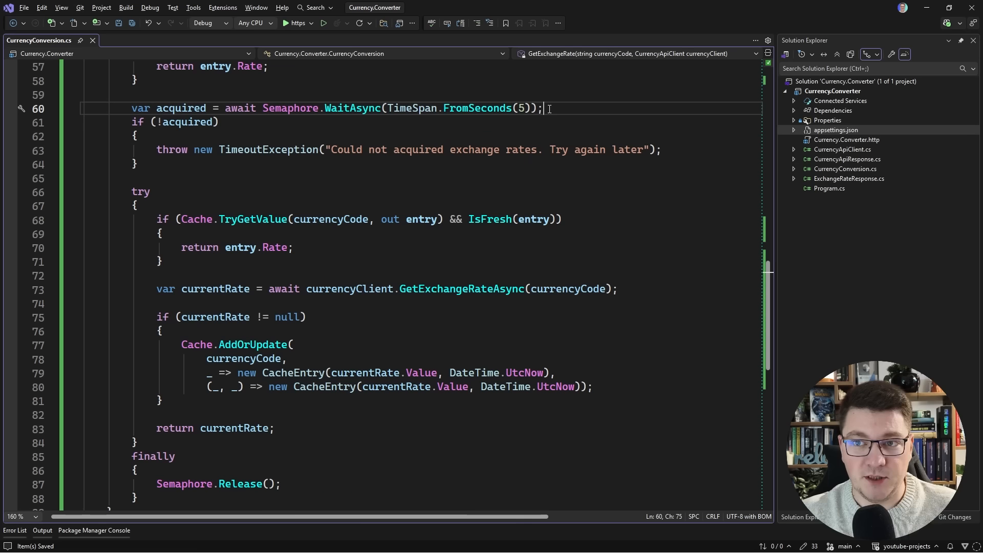
pyautogui.doubleClick(330, 219)
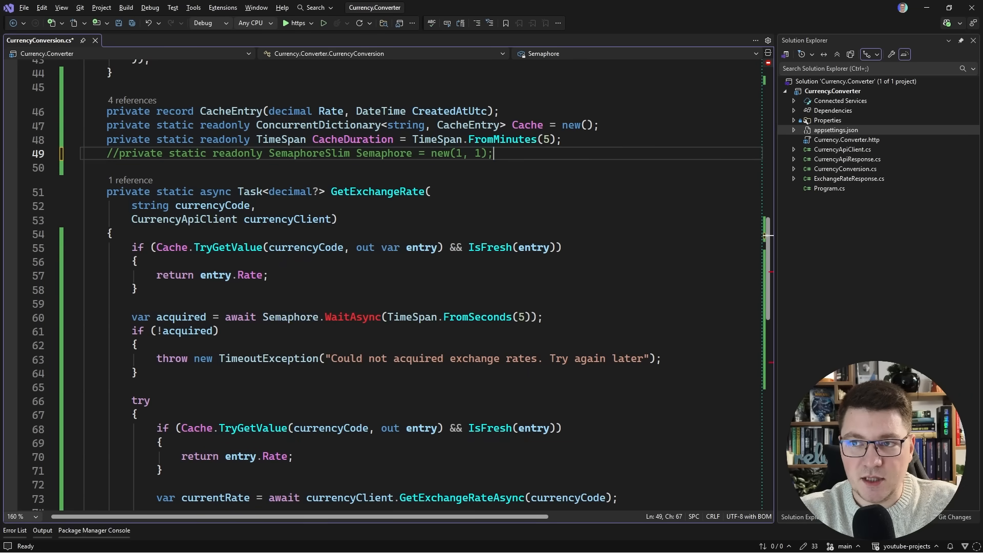
# Declare a static ConcurrentDictionary<string, SemaphoreSlim> Locks and get each currency's semaphore via Locks.GetOrAdd(currencyCode, _ => new SemaphoreSlim(1, 1)).
pyautogui.write('private static readonly ConcurrentDictionary<>')
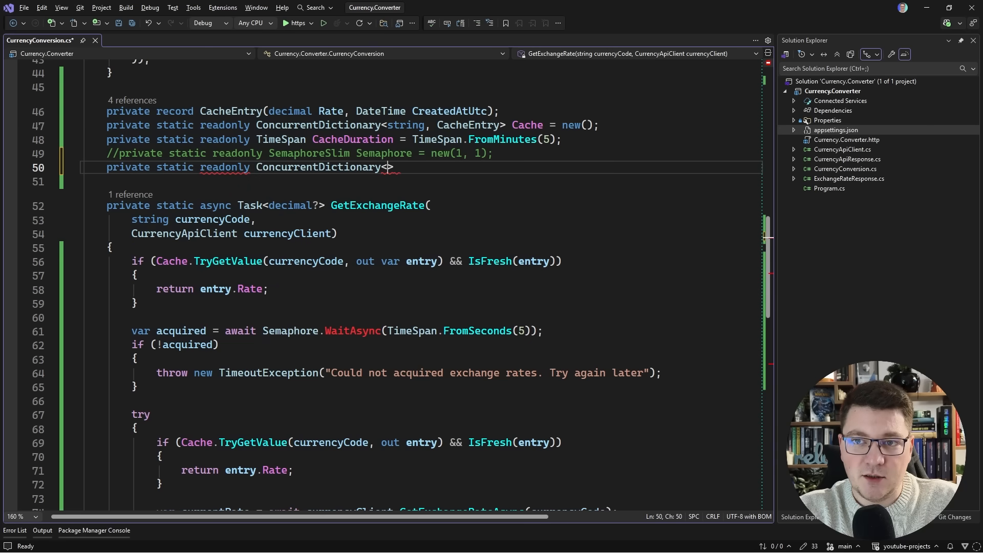
pyautogui.write('string, Semaphore')
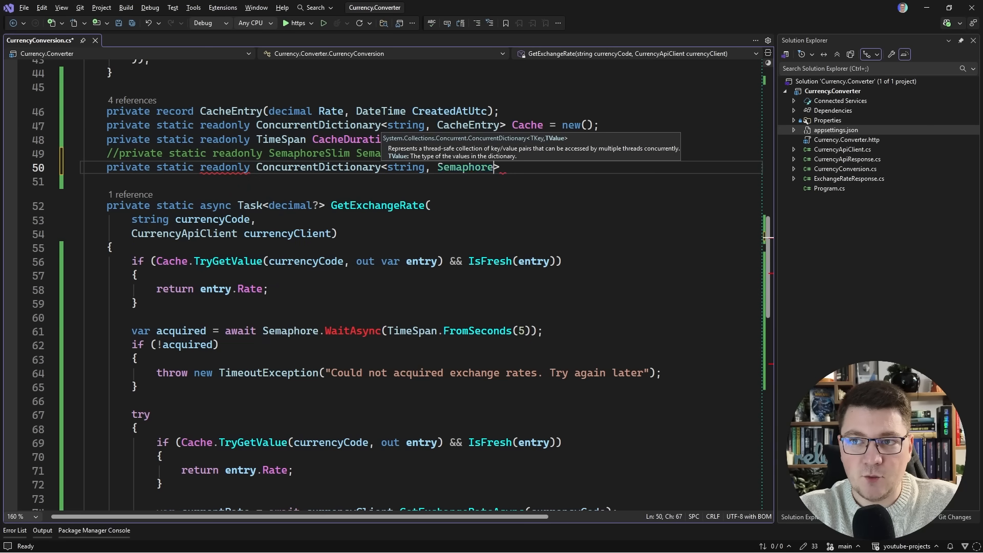
pyautogui.write('Locks')
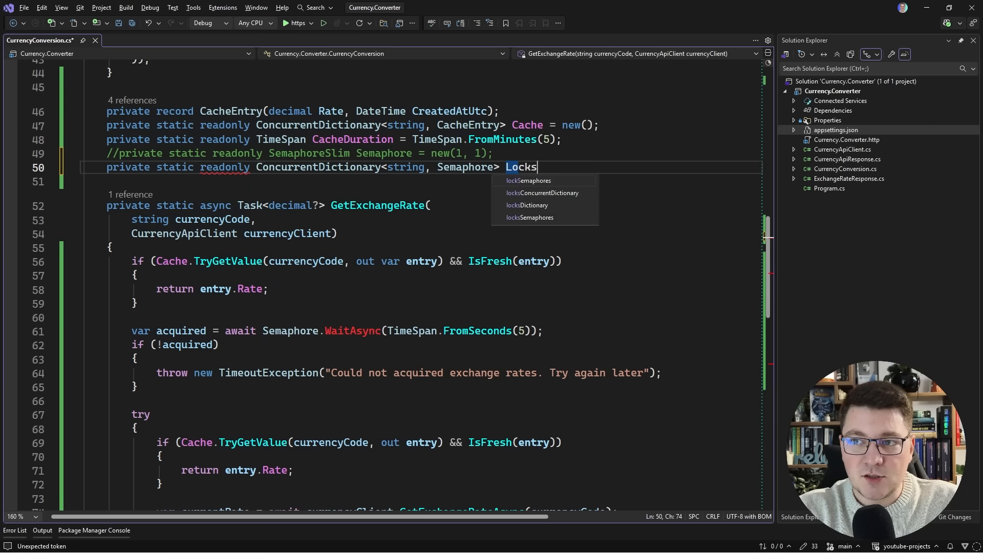
pyautogui.write('= new();')
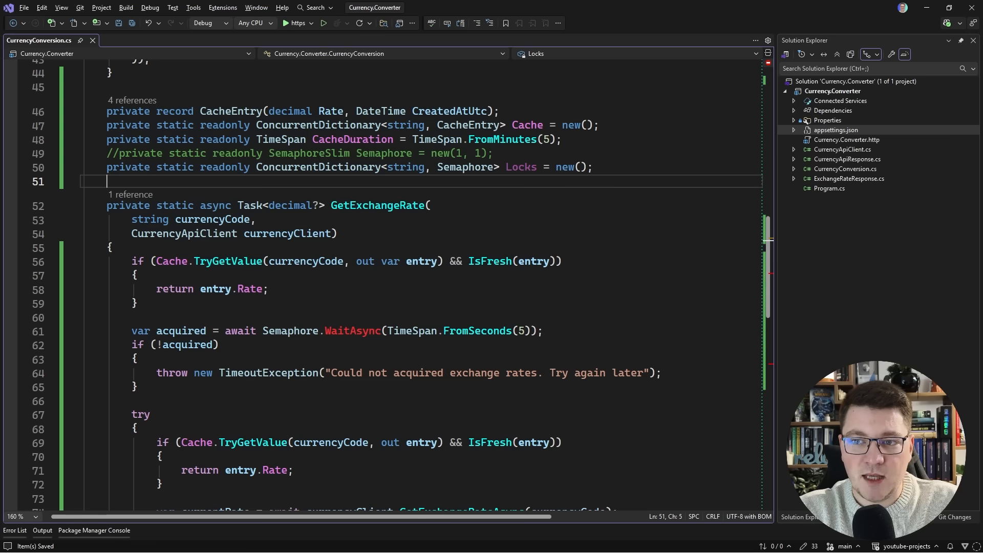
pyautogui.write('var Semaphore = Locks.GetOrAdd(currencyCode, _ => new Semaphore(1, 1));')
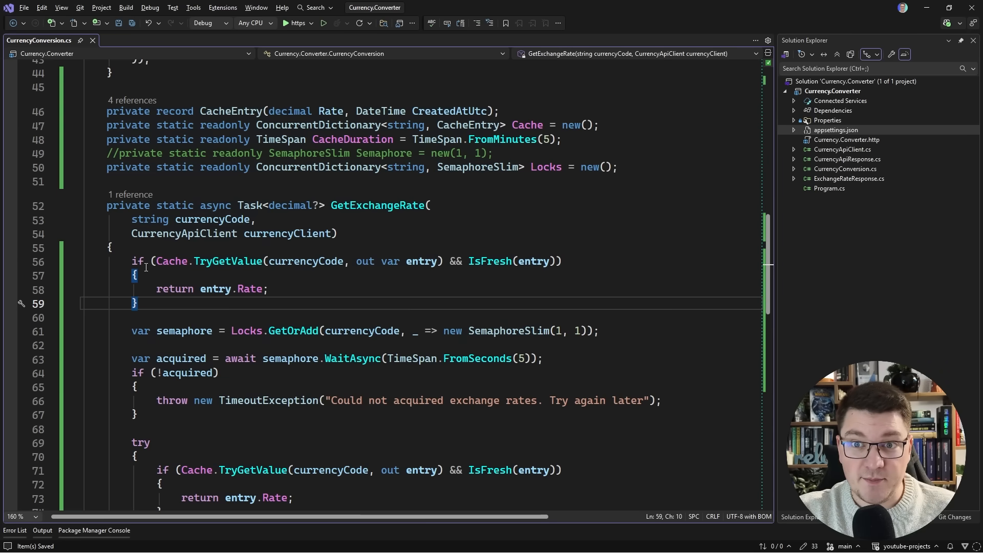
pyautogui.moveTo(133, 261); pyautogui.dragTo(136, 303)
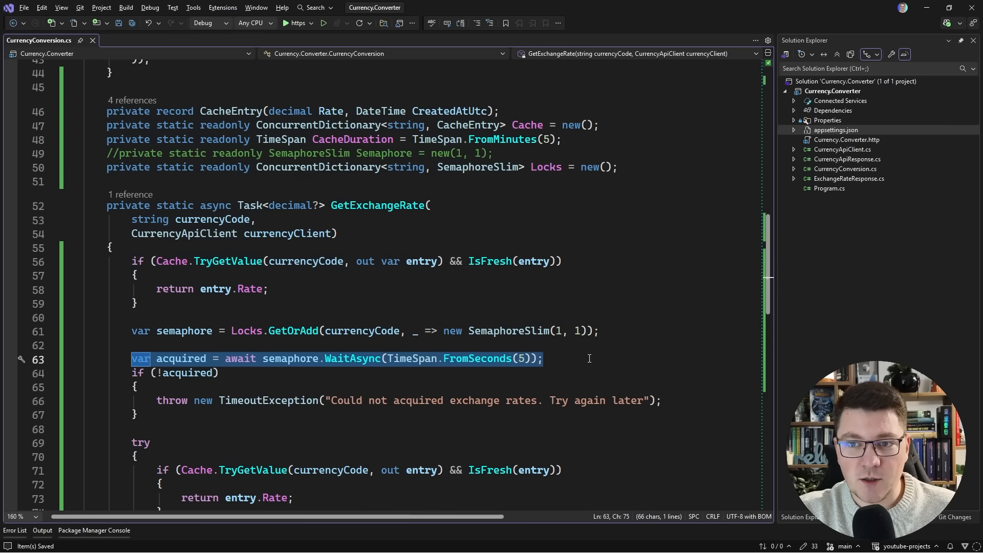
pyautogui.moveTo(249, 330)
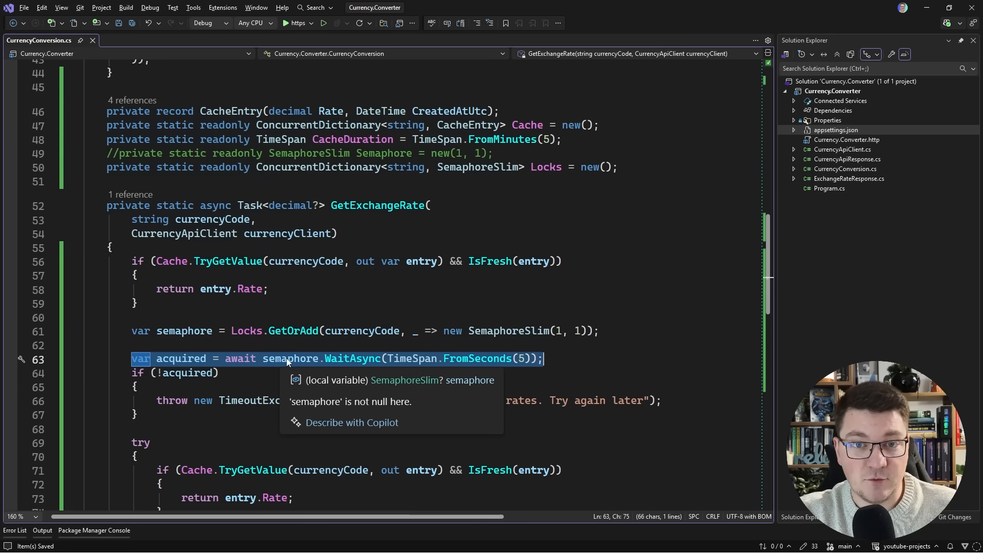
pyautogui.moveTo(340, 337)
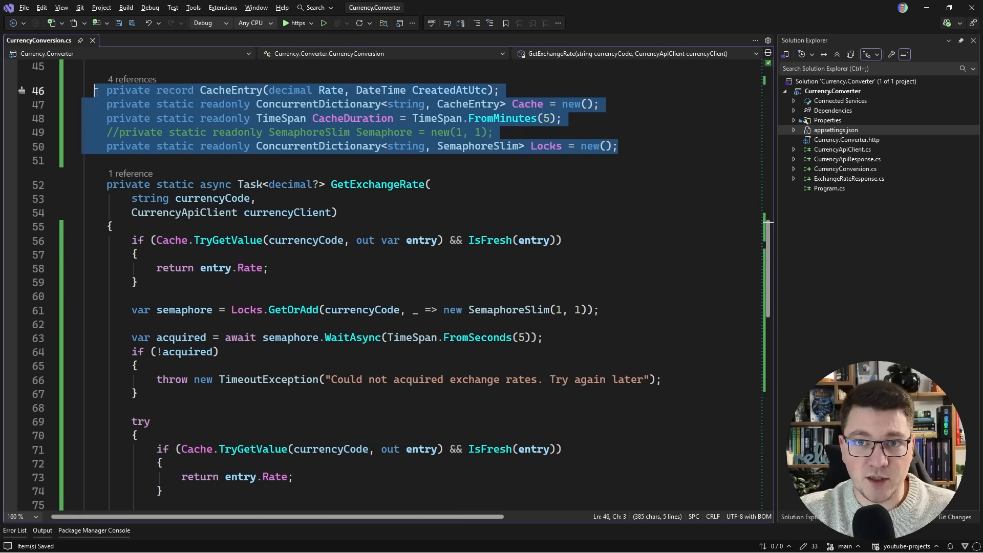
pyautogui.click(617, 146)
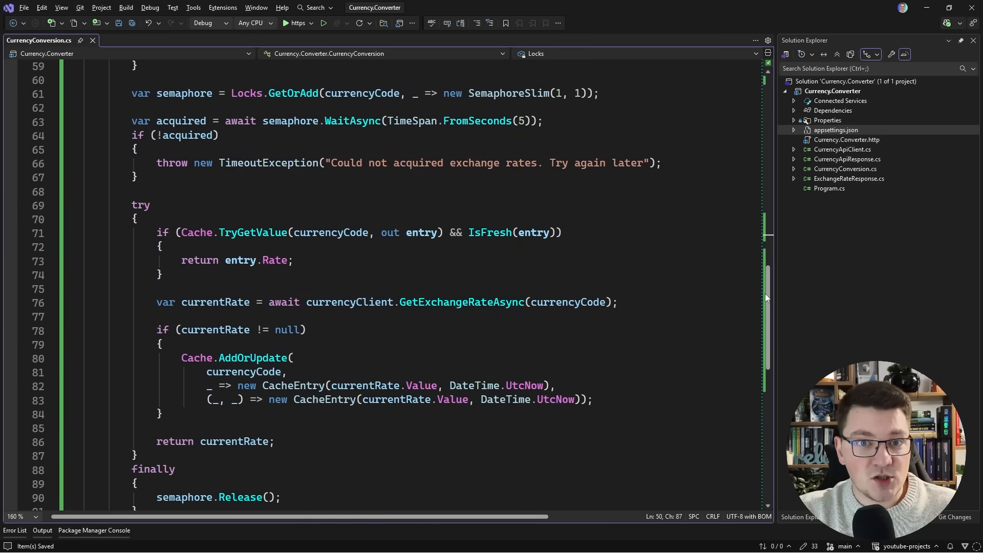
pyautogui.scroll(-3)
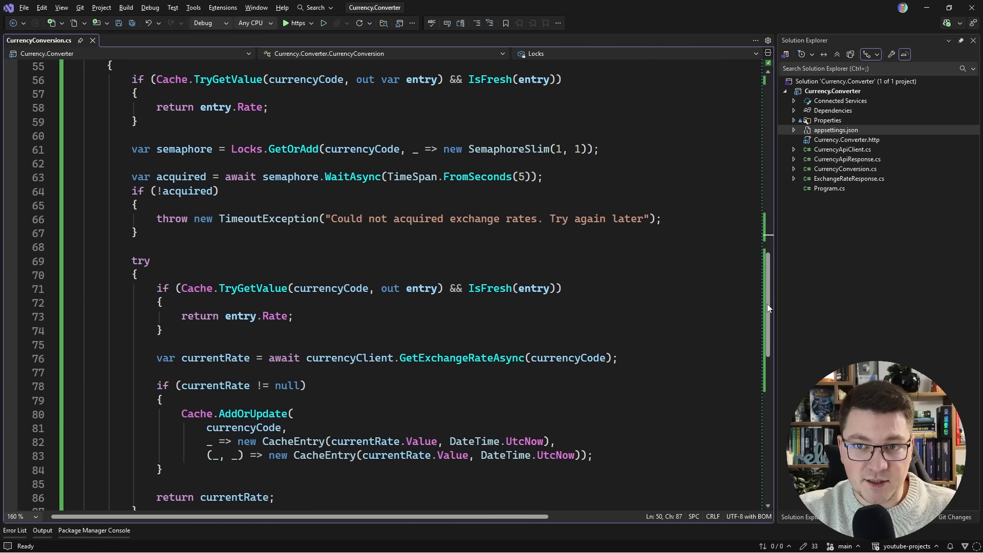
pyautogui.scroll(3)
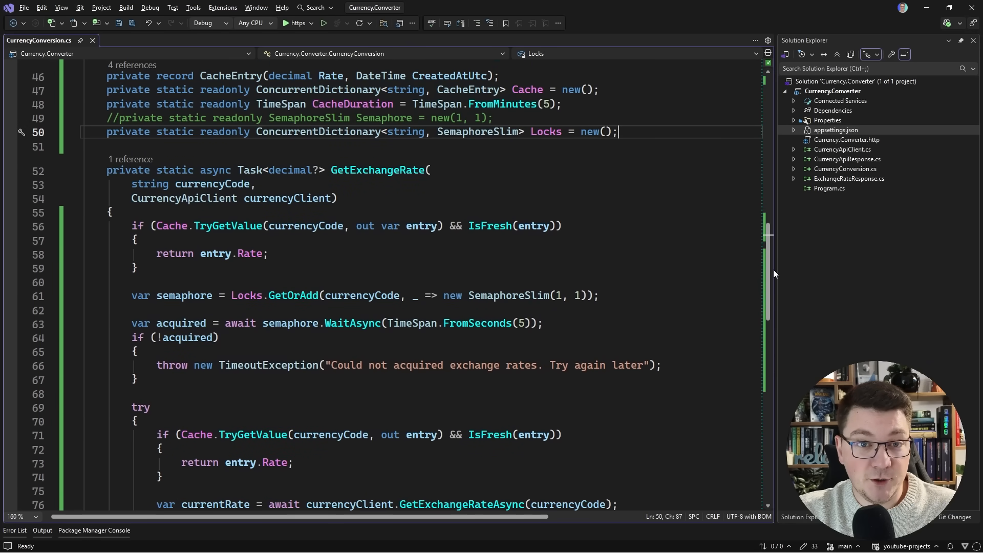
pyautogui.moveTo(686, 200)
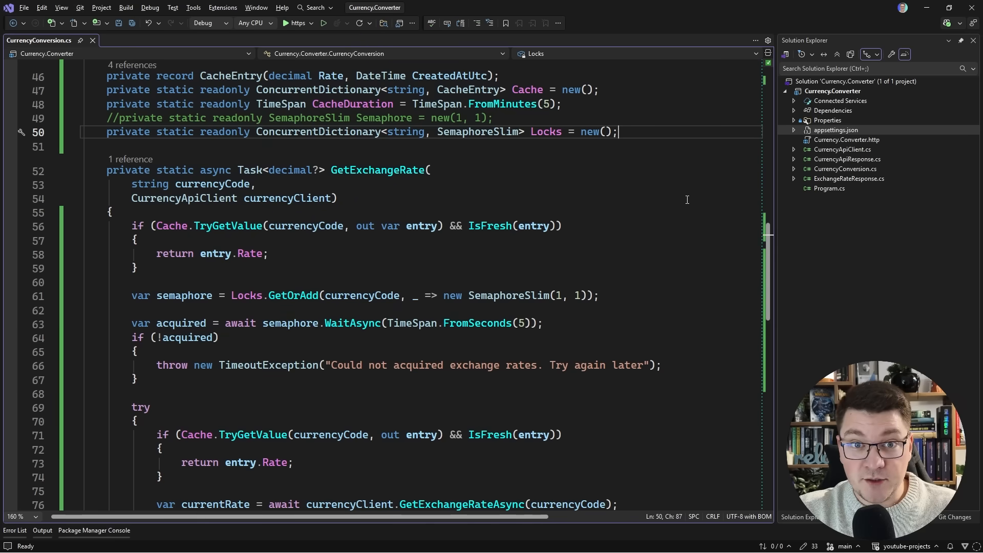